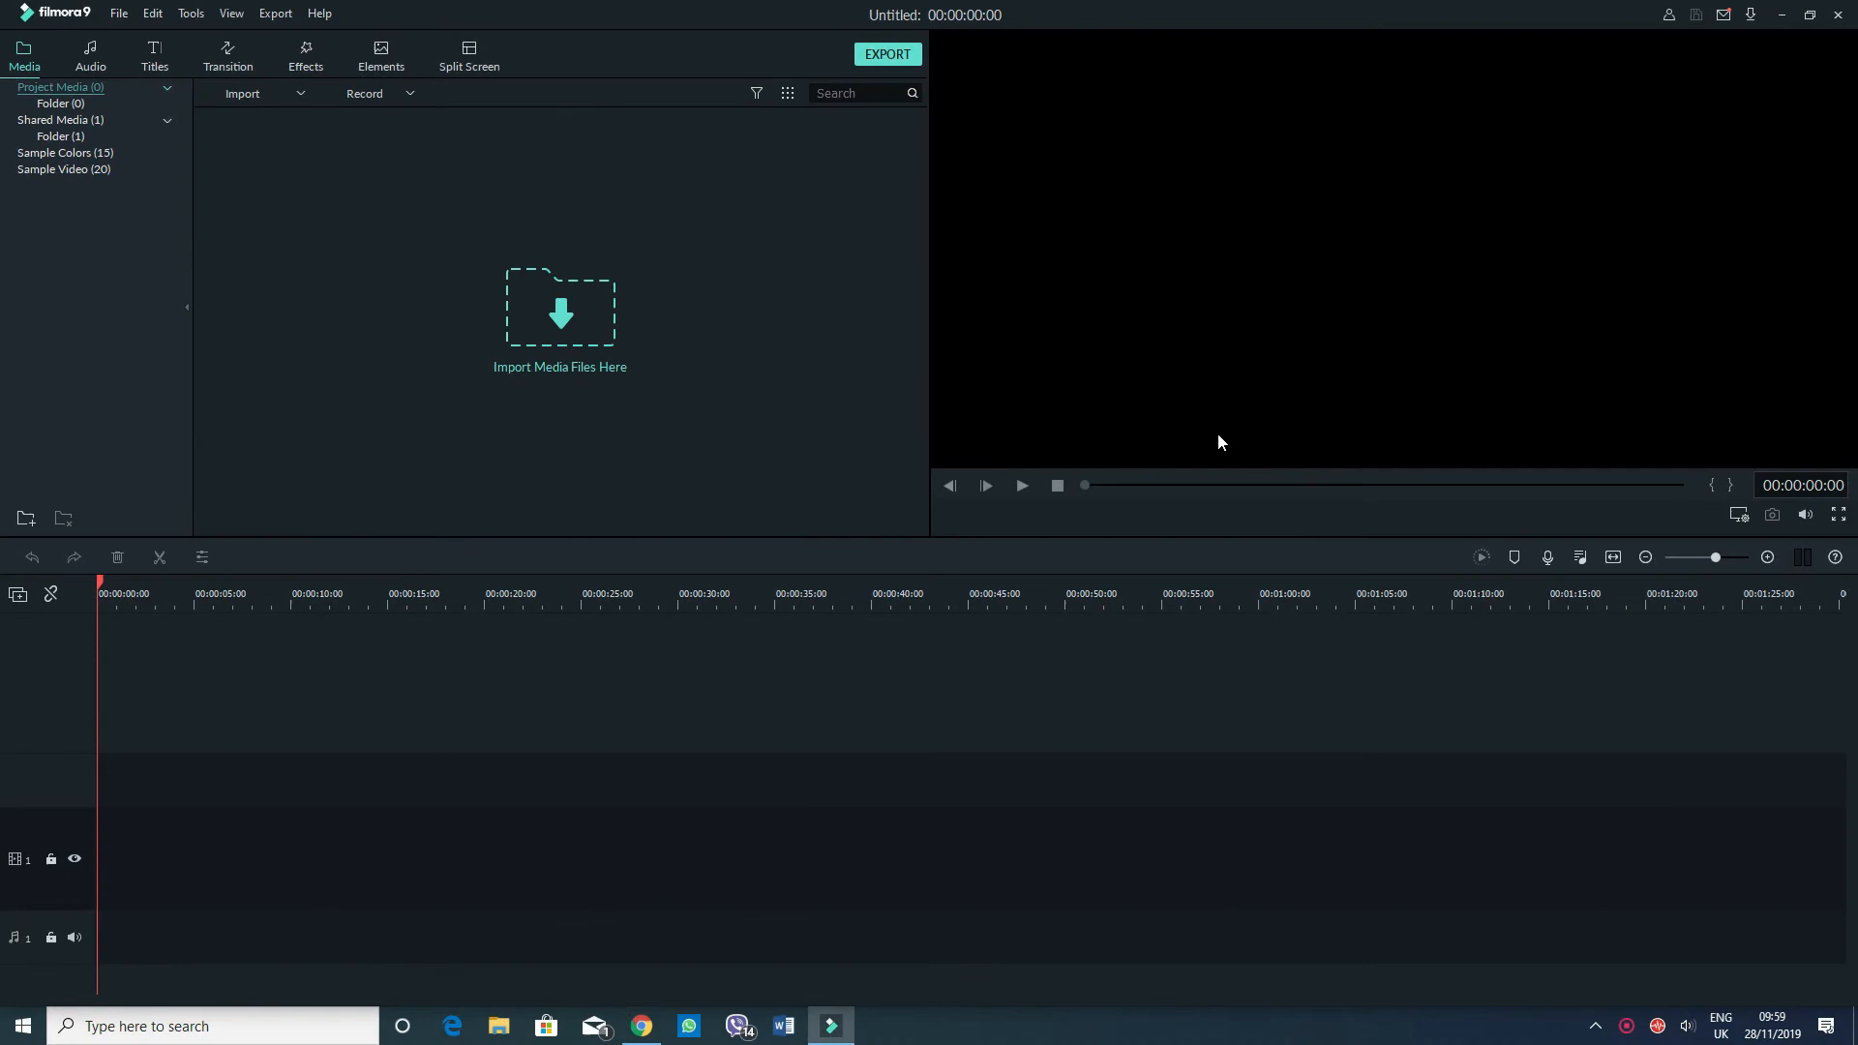
{"action": "mouse_move", "coordinate": [360, 331]}
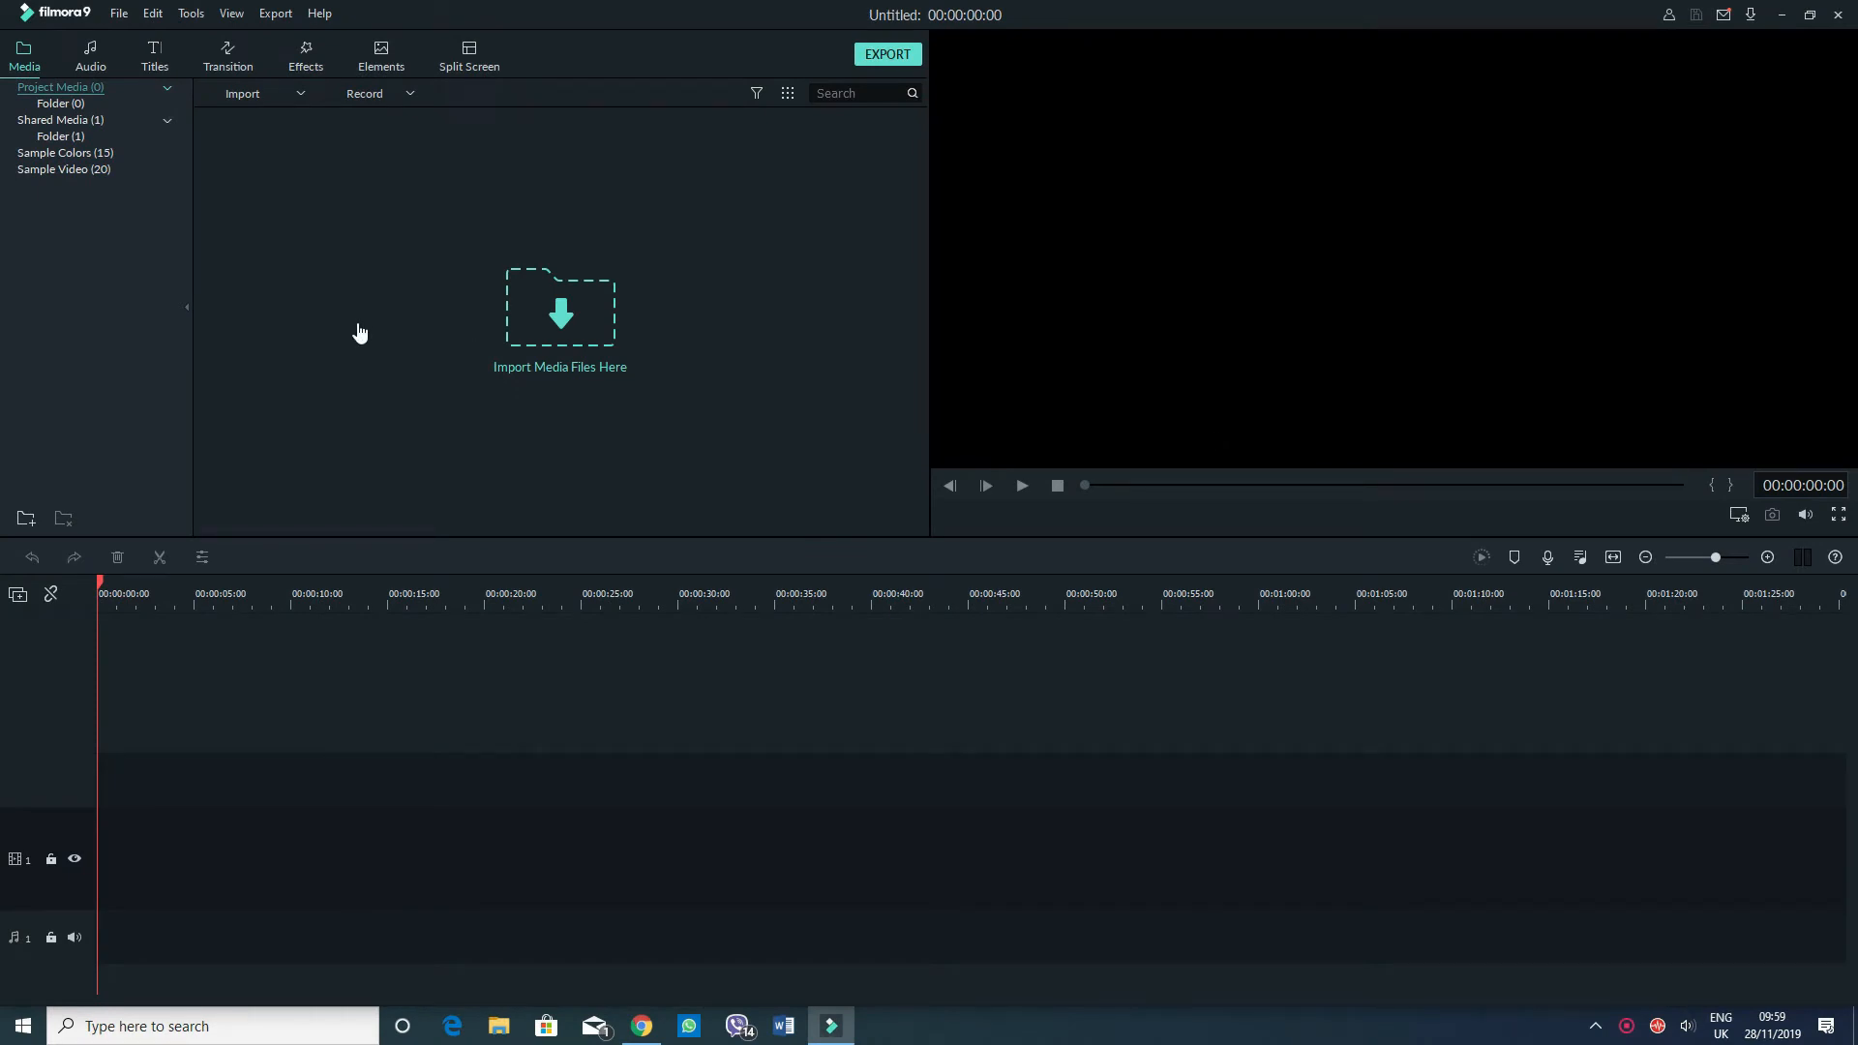
{"action": "mouse_move", "coordinate": [358, 315]}
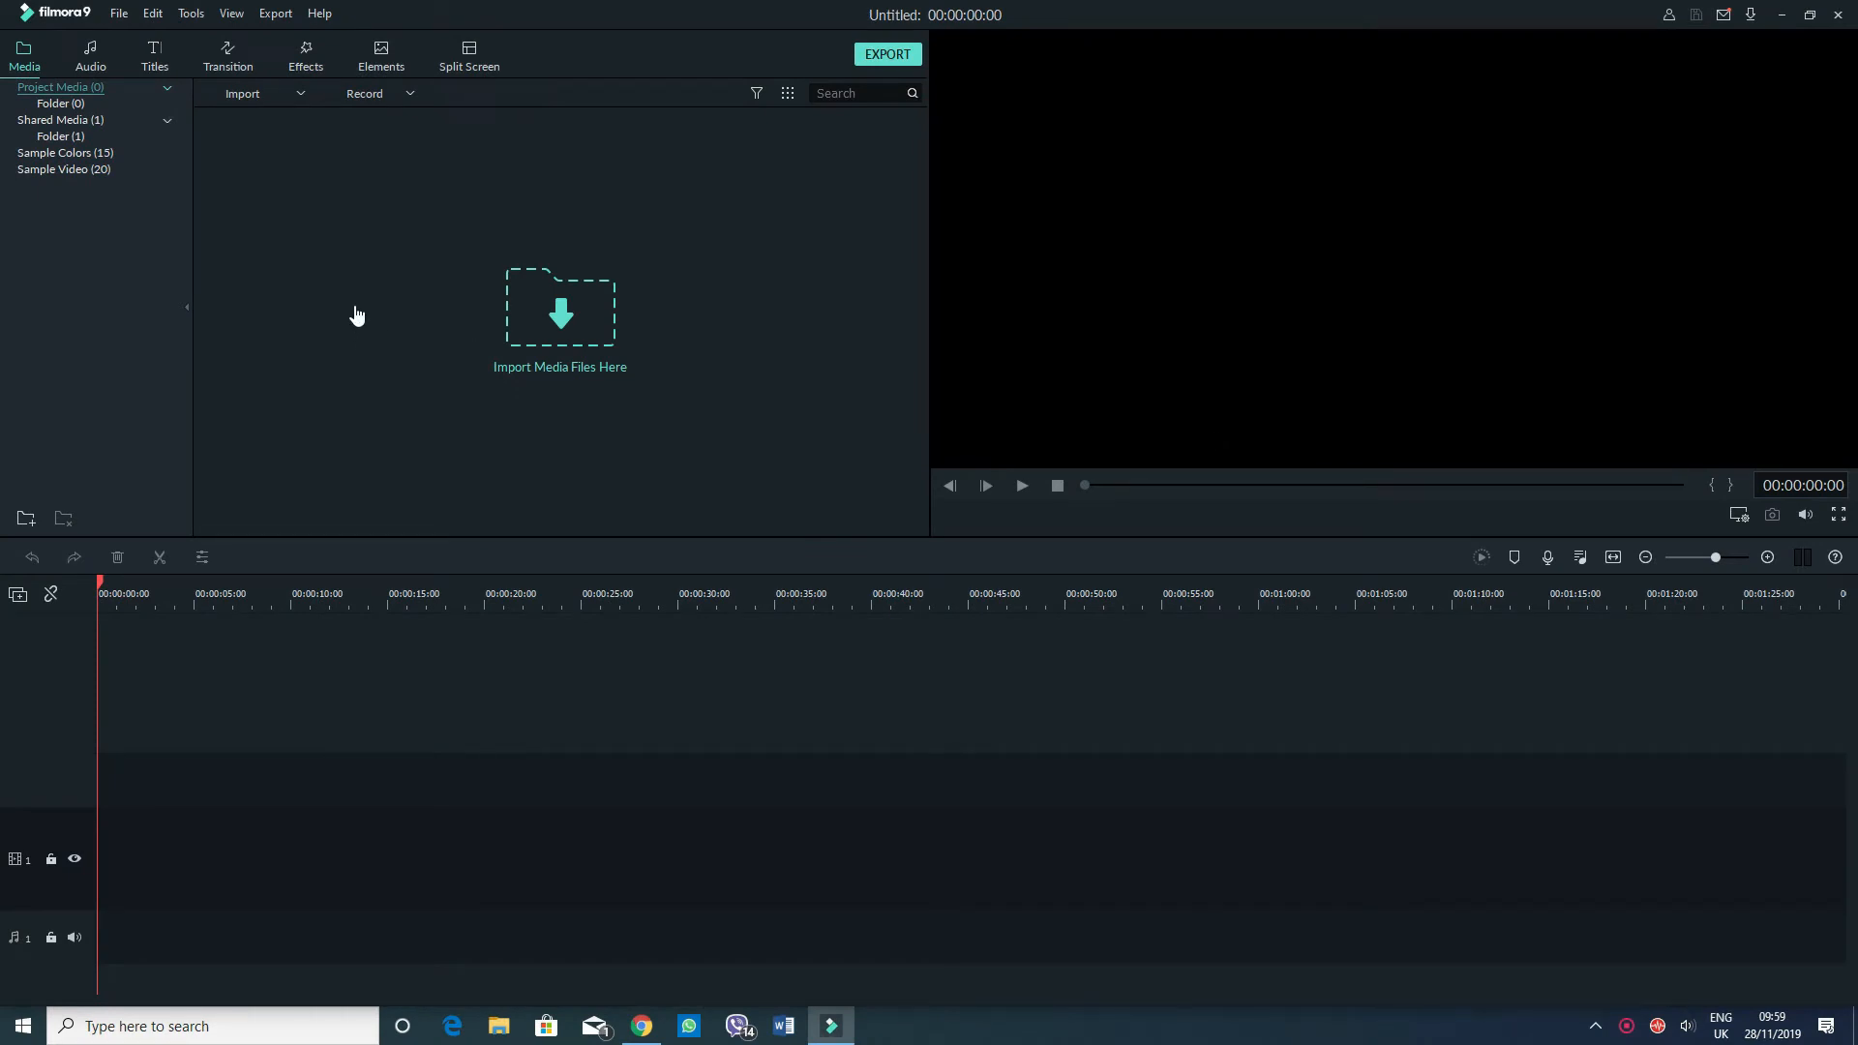
{"action": "mouse_move", "coordinate": [112, 35]}
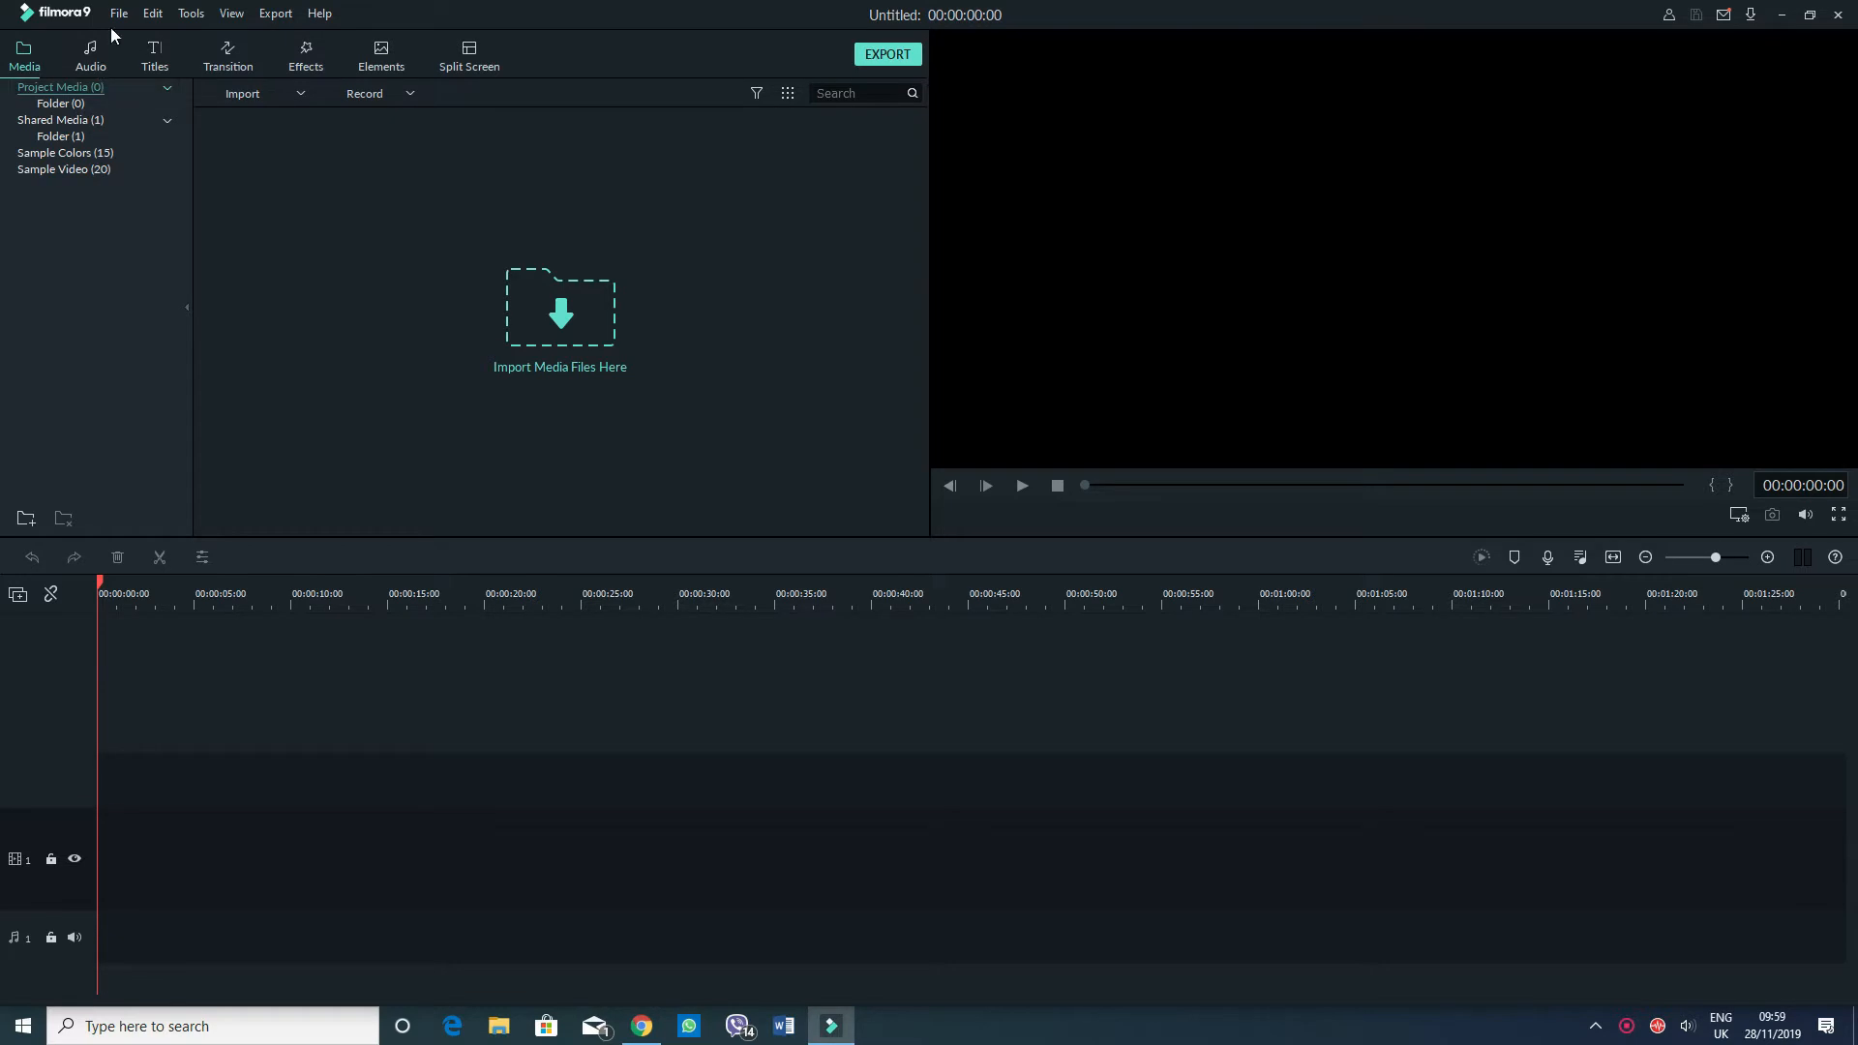
Start importing media and browse to the Desktop folder holding the ss_1 screenshot.
{"action": "left_click", "coordinate": [118, 13]}
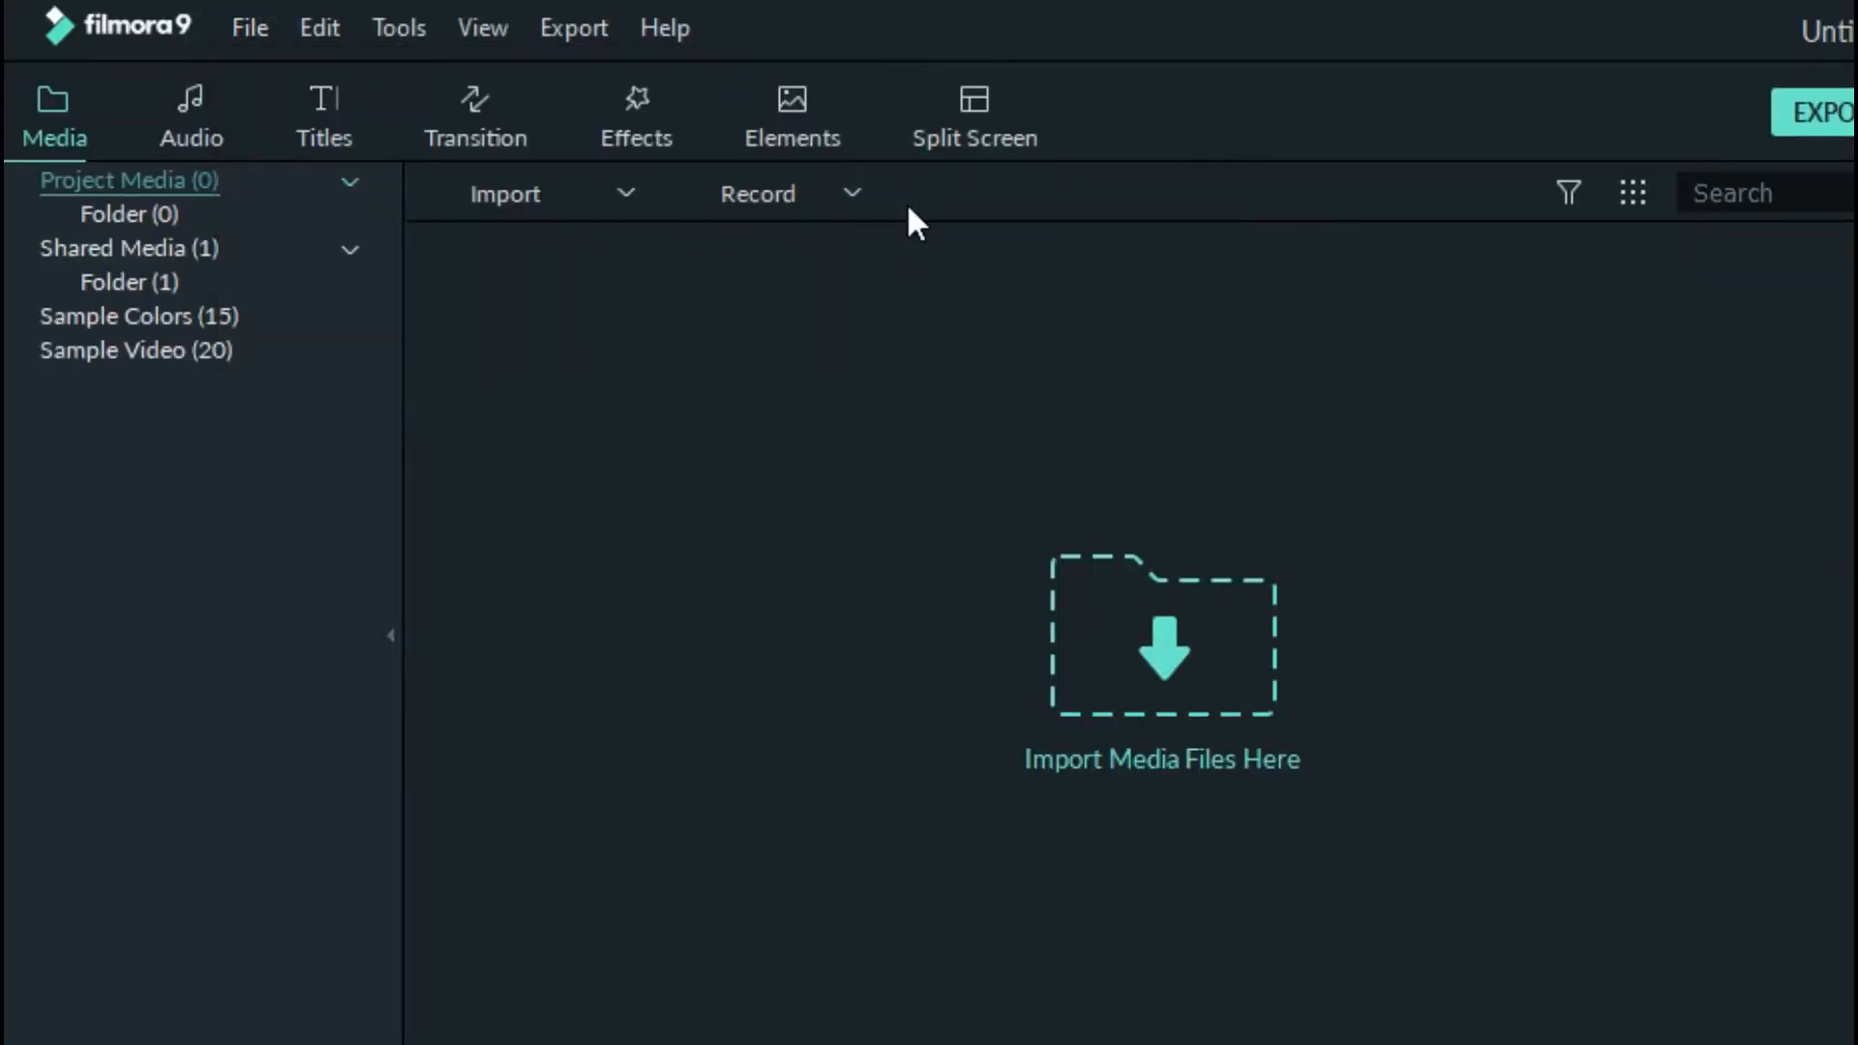
{"action": "left_click", "coordinate": [503, 194]}
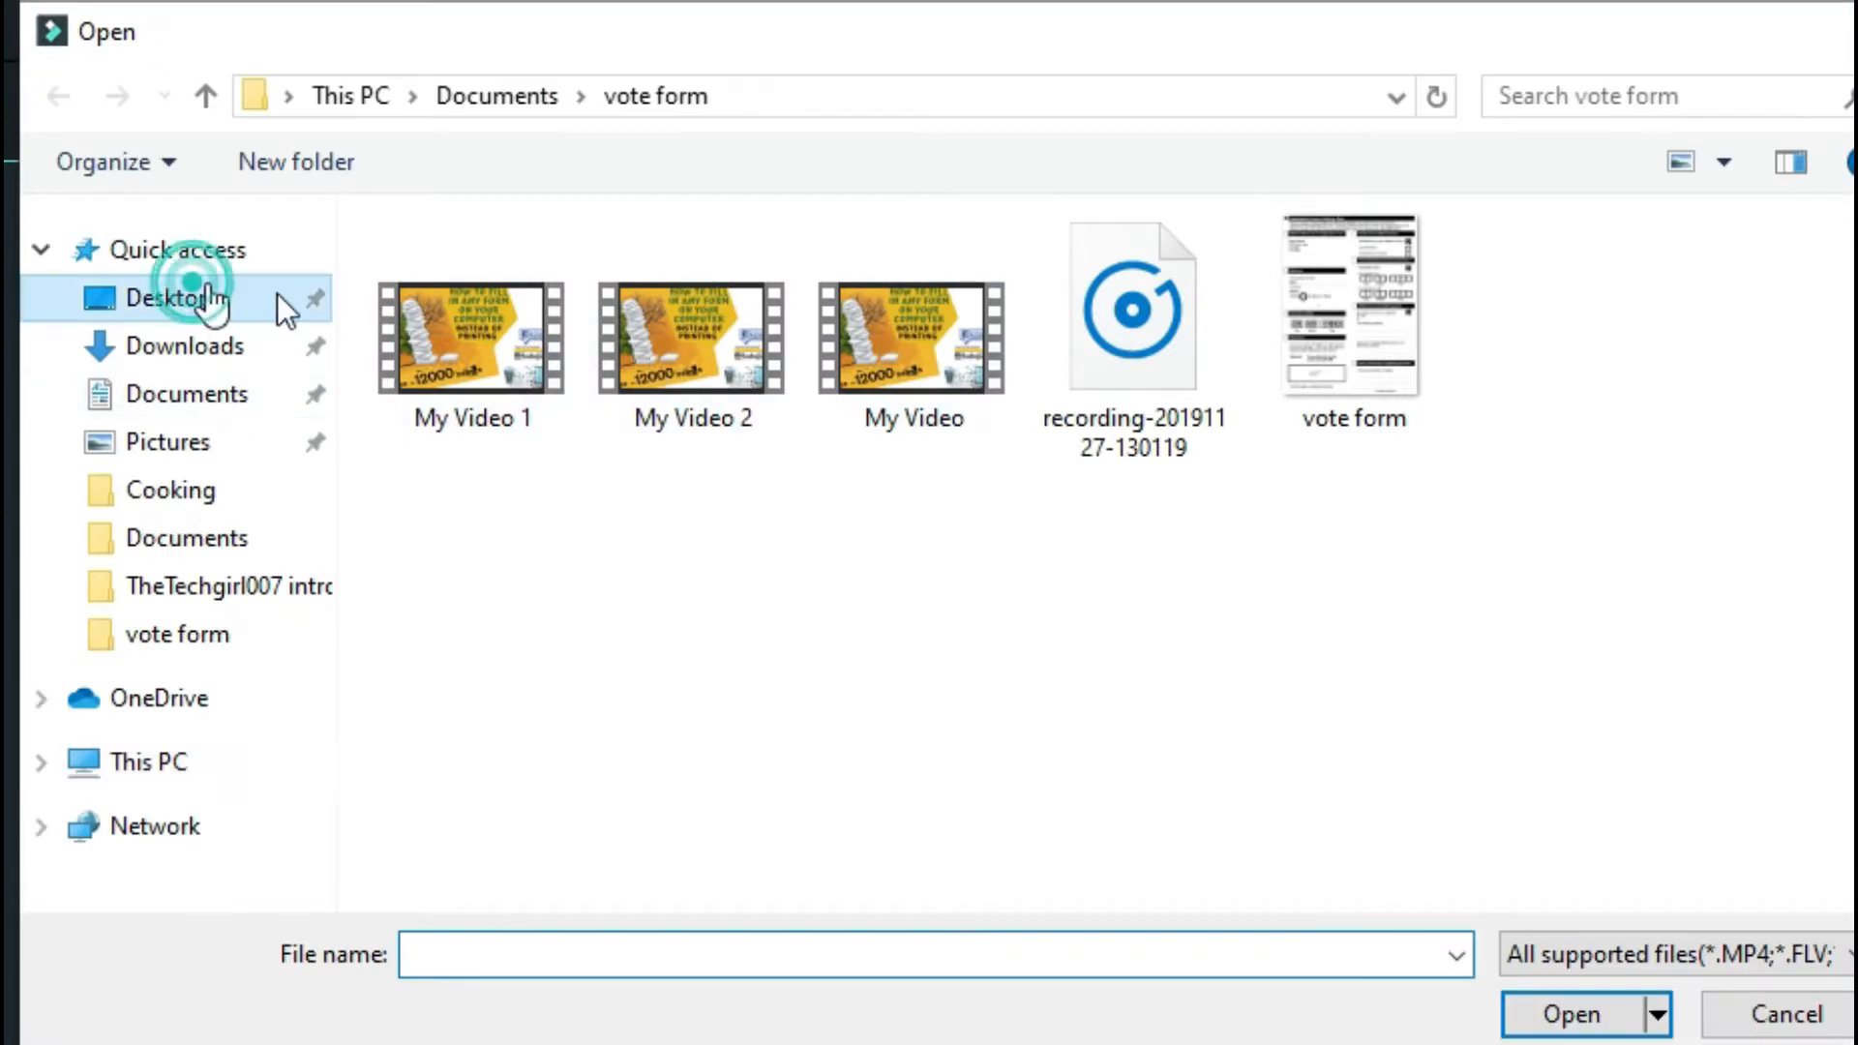
{"action": "left_click", "coordinate": [170, 298]}
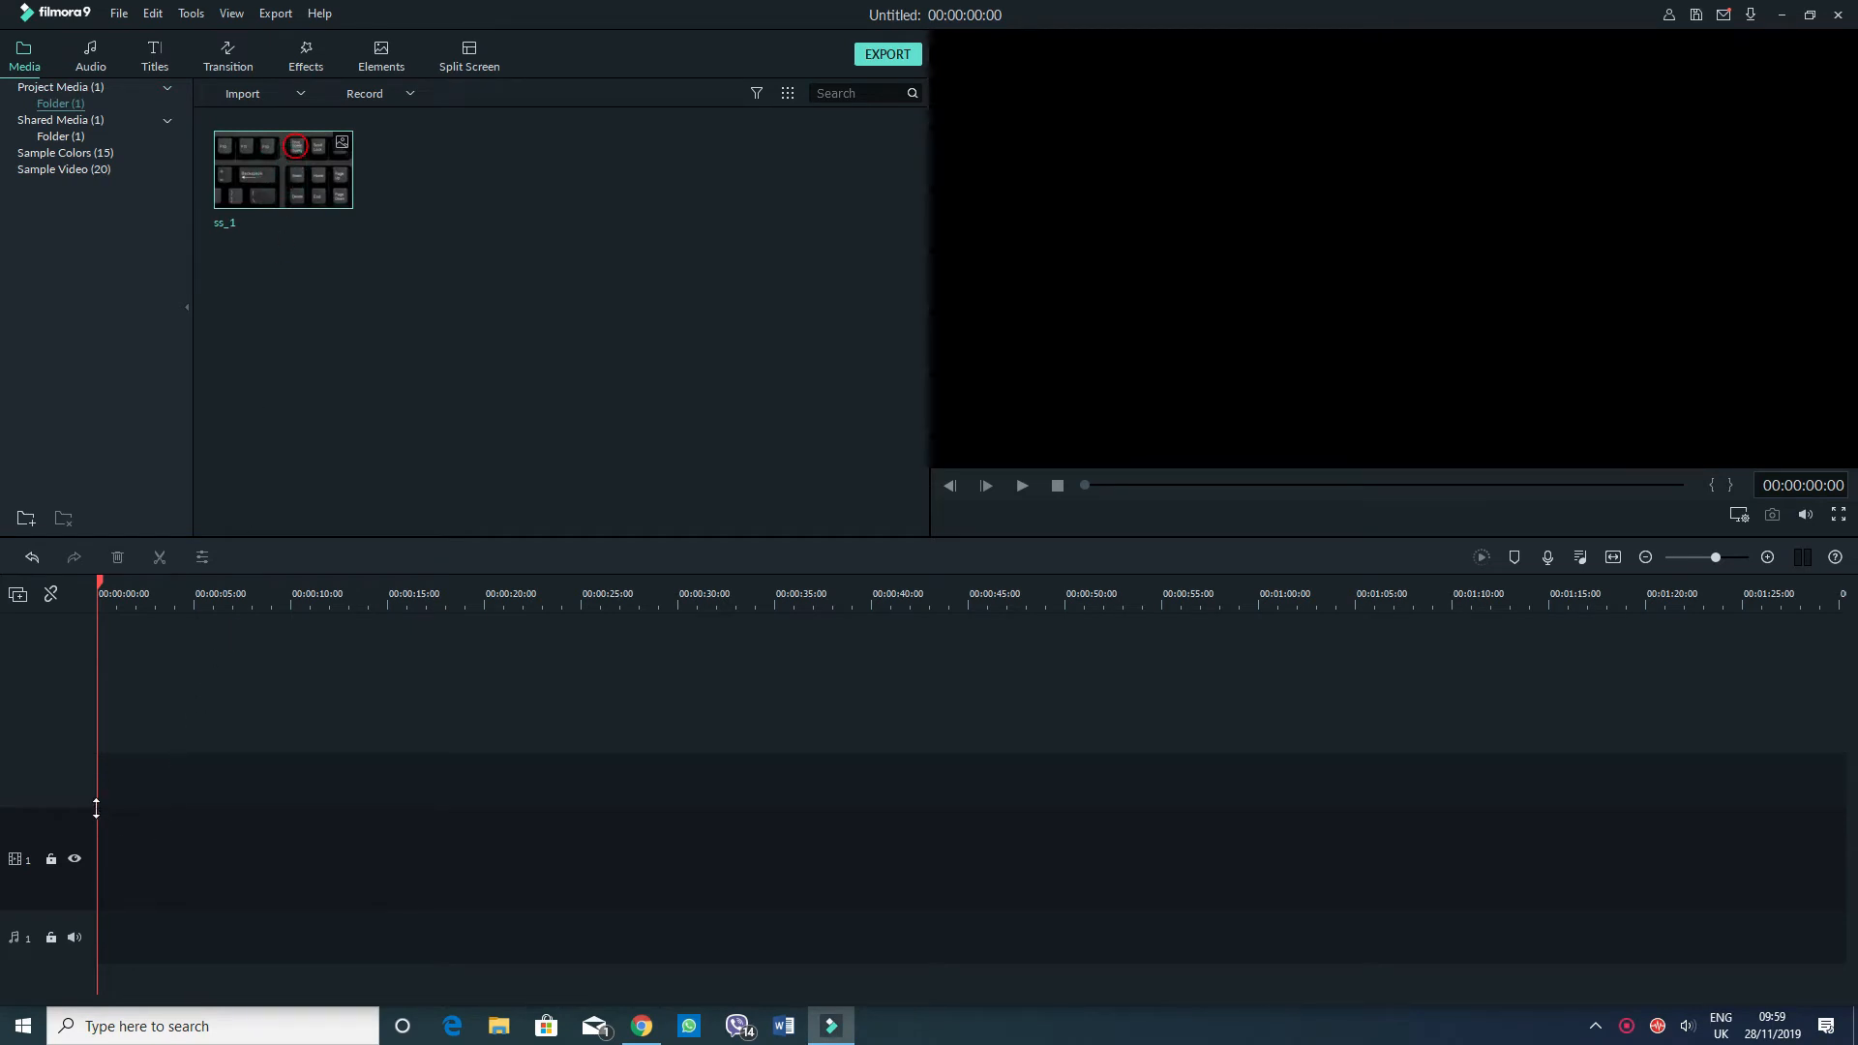
Drop ss_1 onto the video track as a 5-second clip and bring up its image settings.
{"action": "left_click_drag", "start_coordinate": [283, 170], "coordinate": [141, 858]}
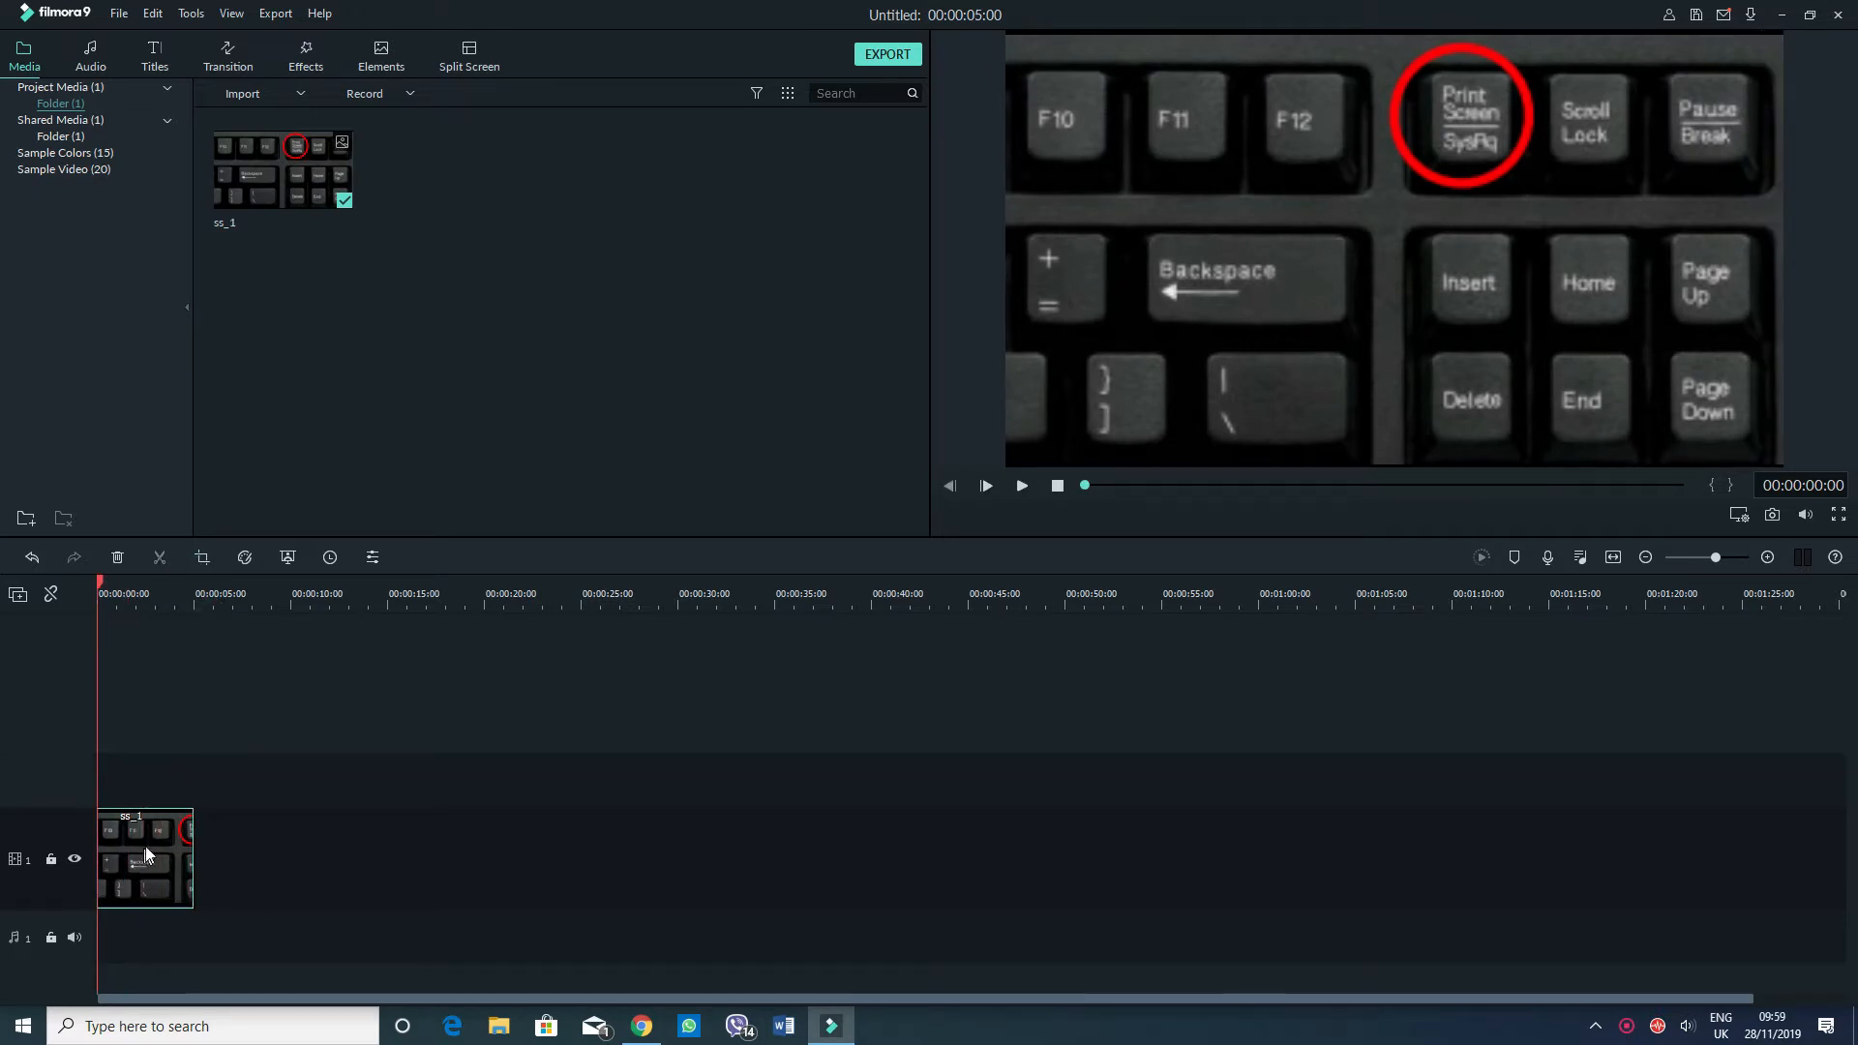
{"action": "double_click", "coordinate": [142, 854]}
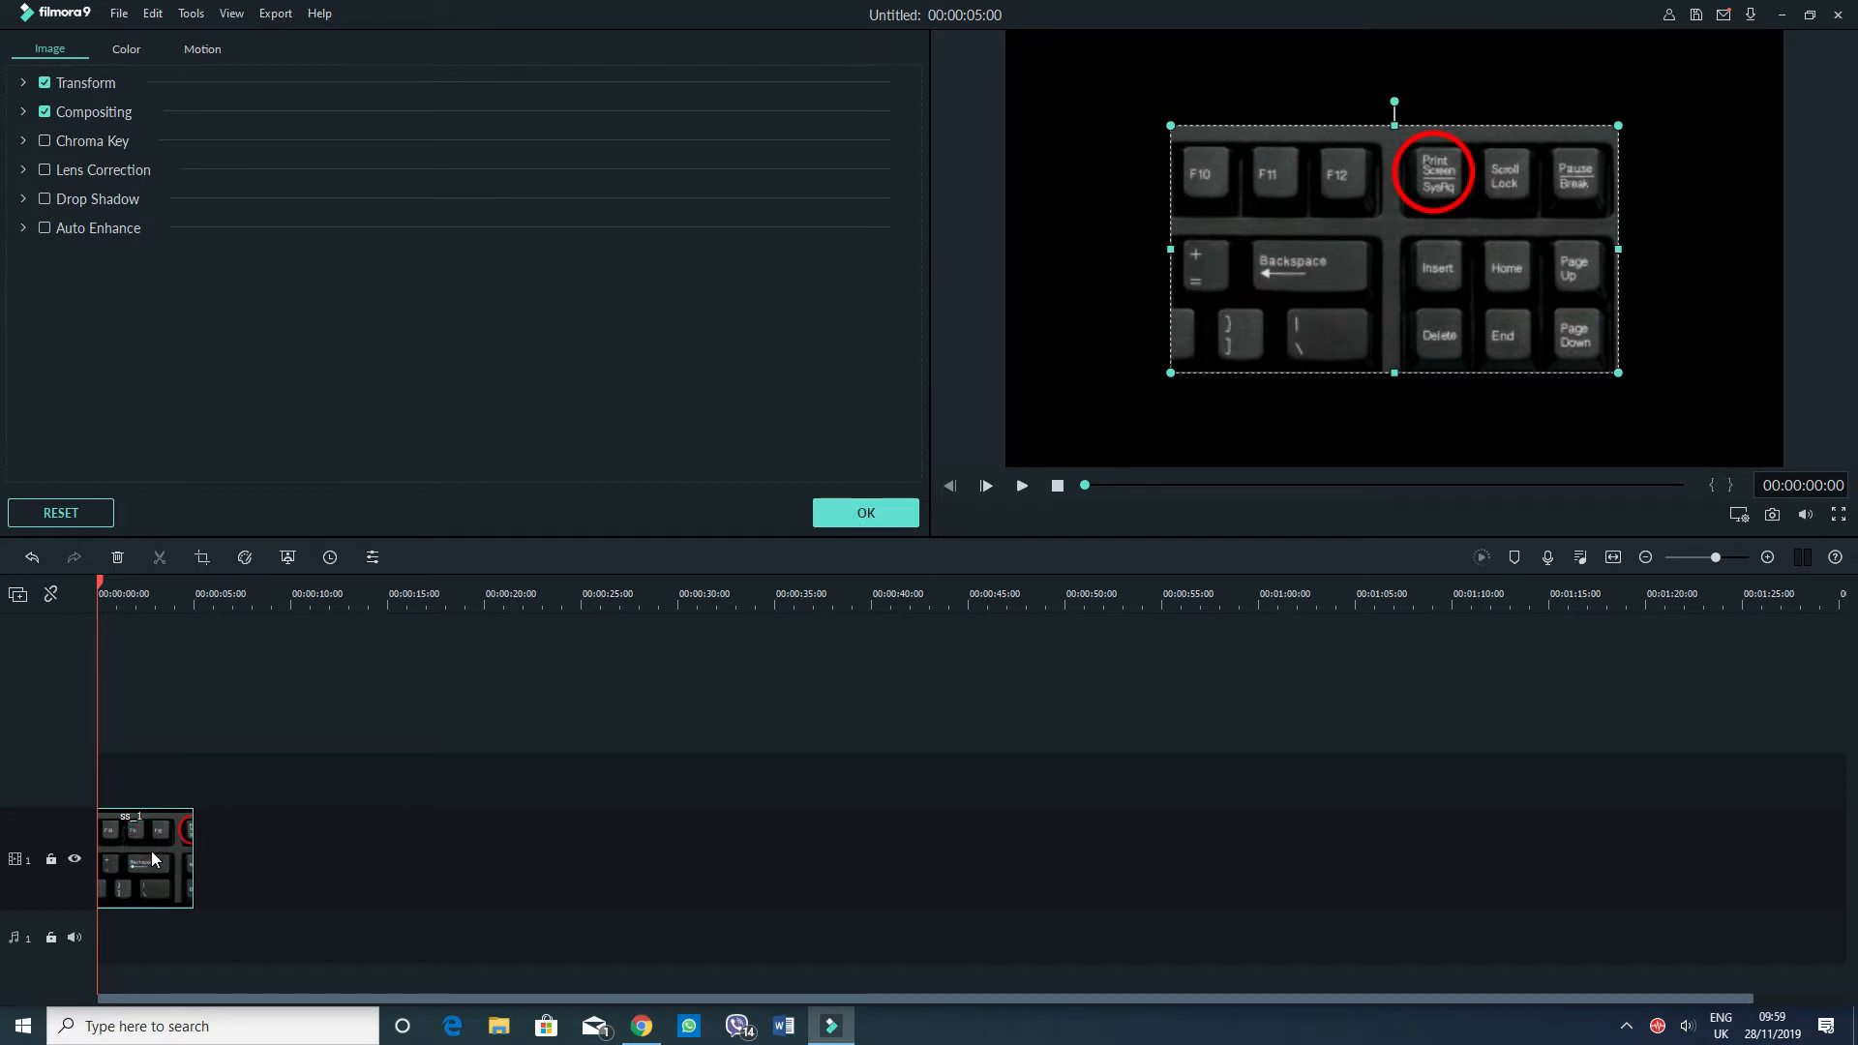
{"action": "mouse_move", "coordinate": [198, 640]}
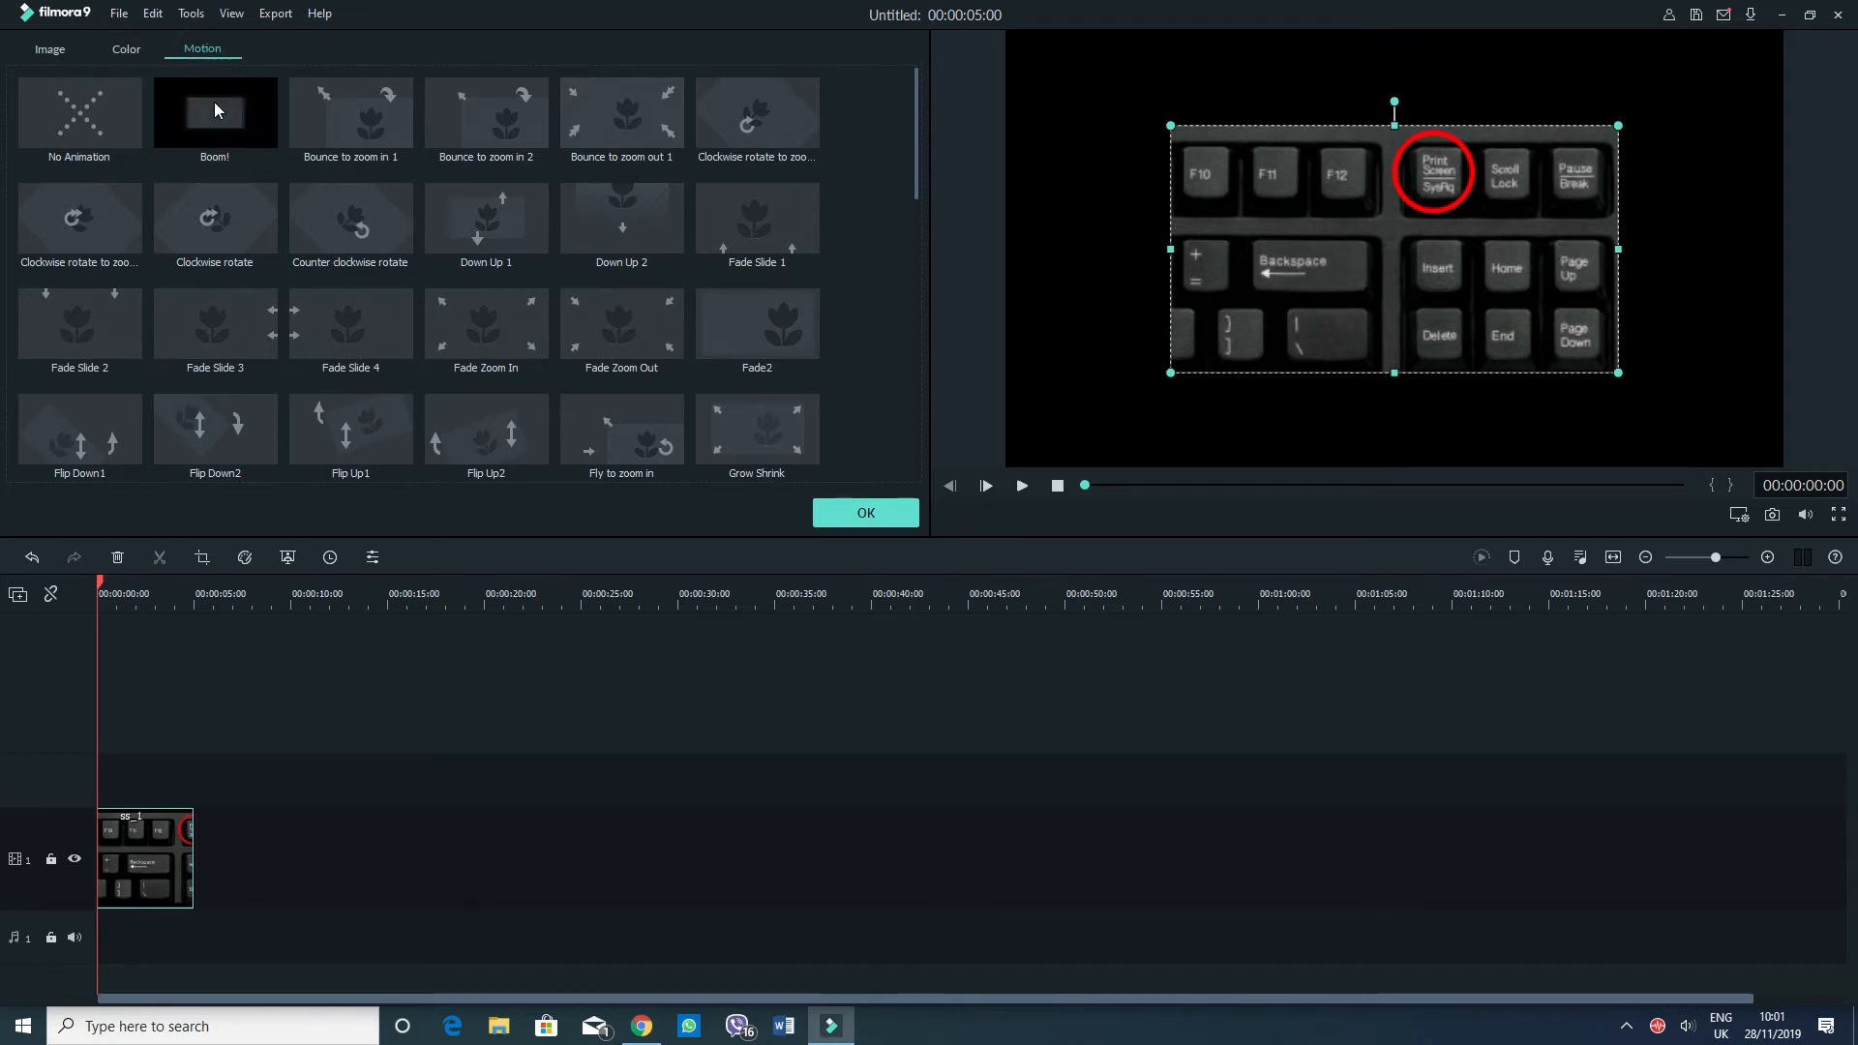
{"action": "mouse_move", "coordinate": [230, 128]}
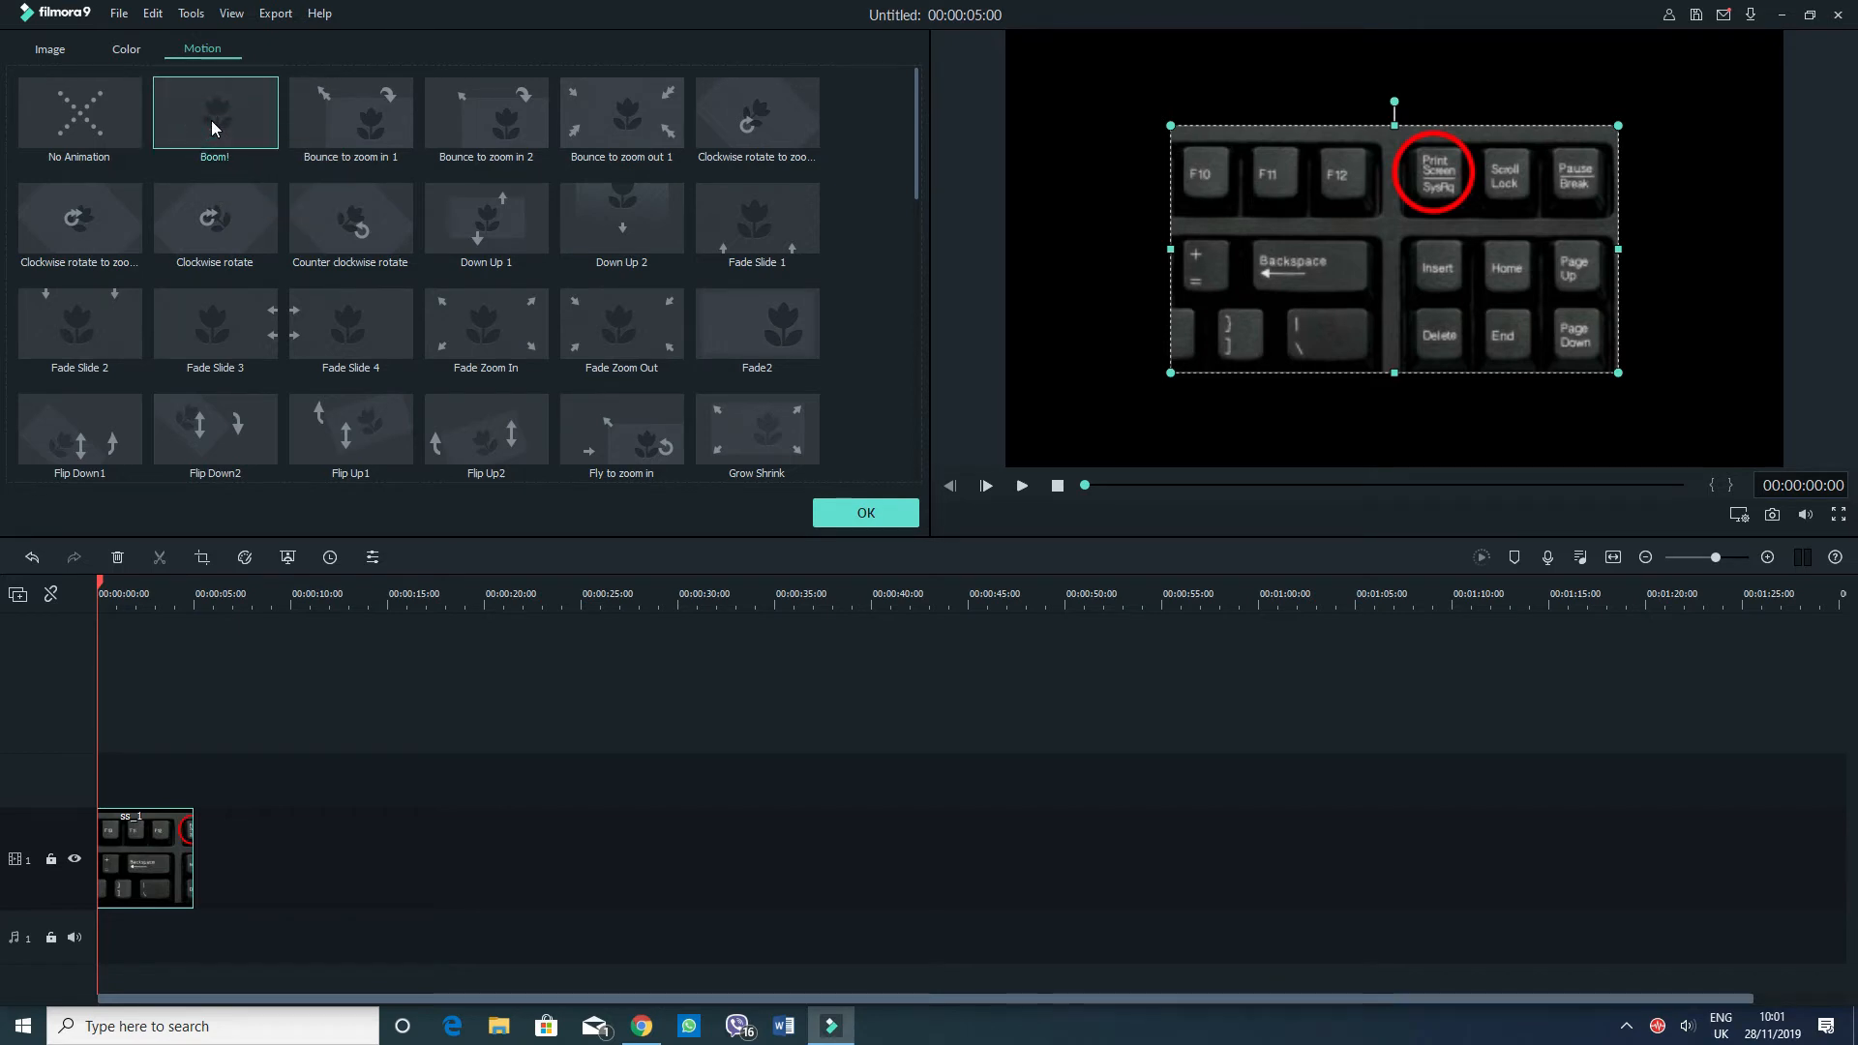
Apply the Boom! motion preset to the ss_1 clip, preview it and confirm with OK.
{"action": "left_click", "coordinate": [215, 112]}
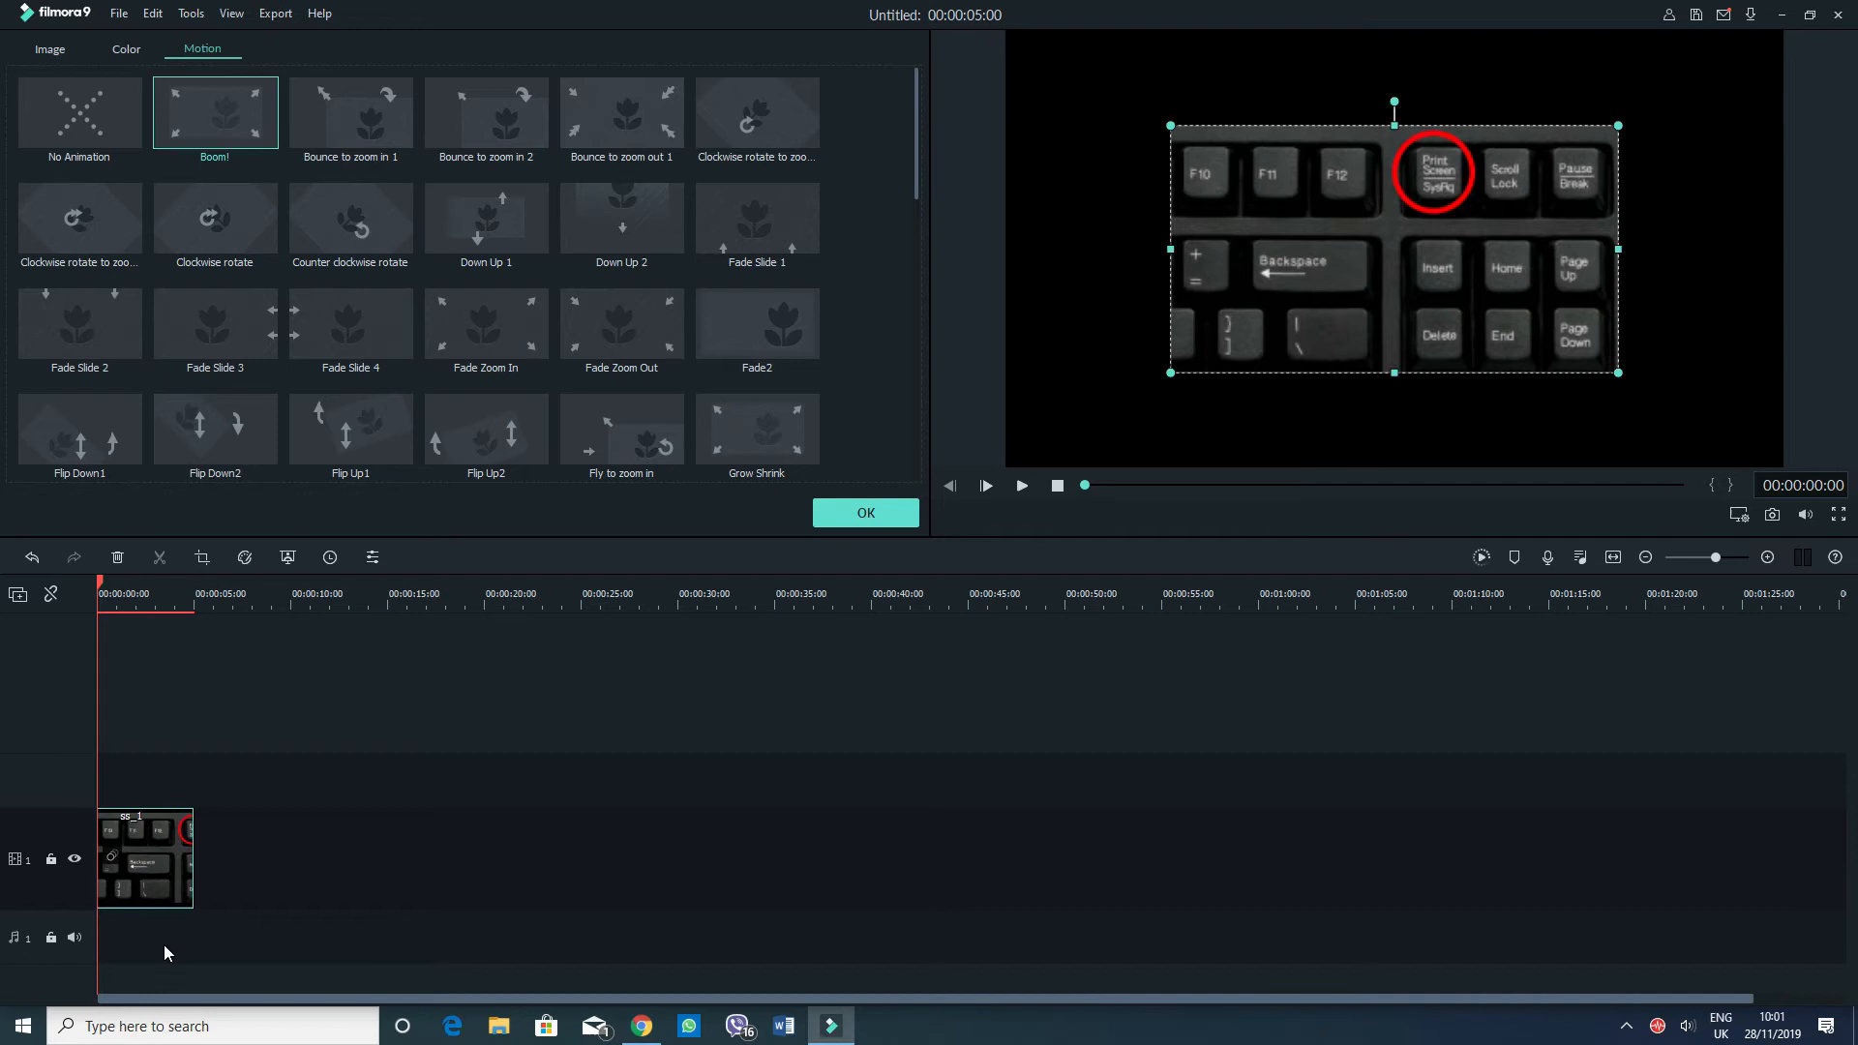
{"action": "mouse_move", "coordinate": [140, 898]}
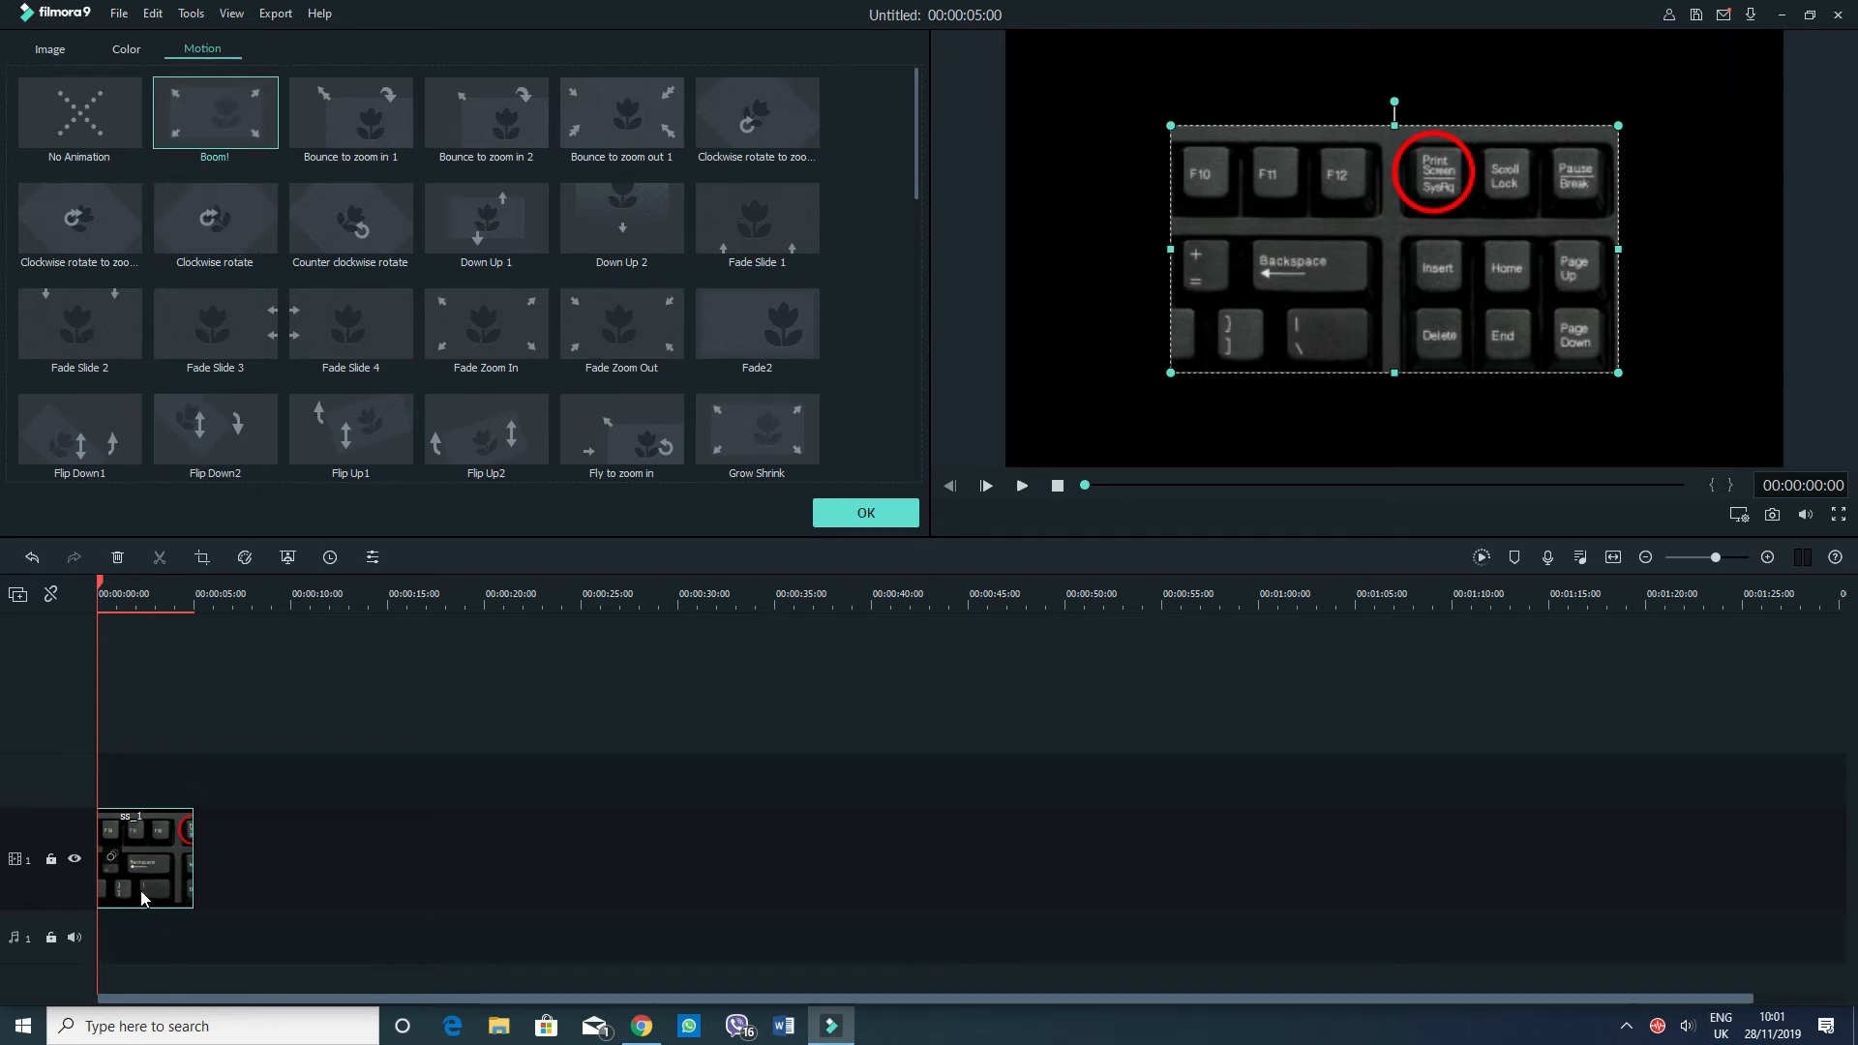
{"action": "left_click", "coordinate": [1016, 484]}
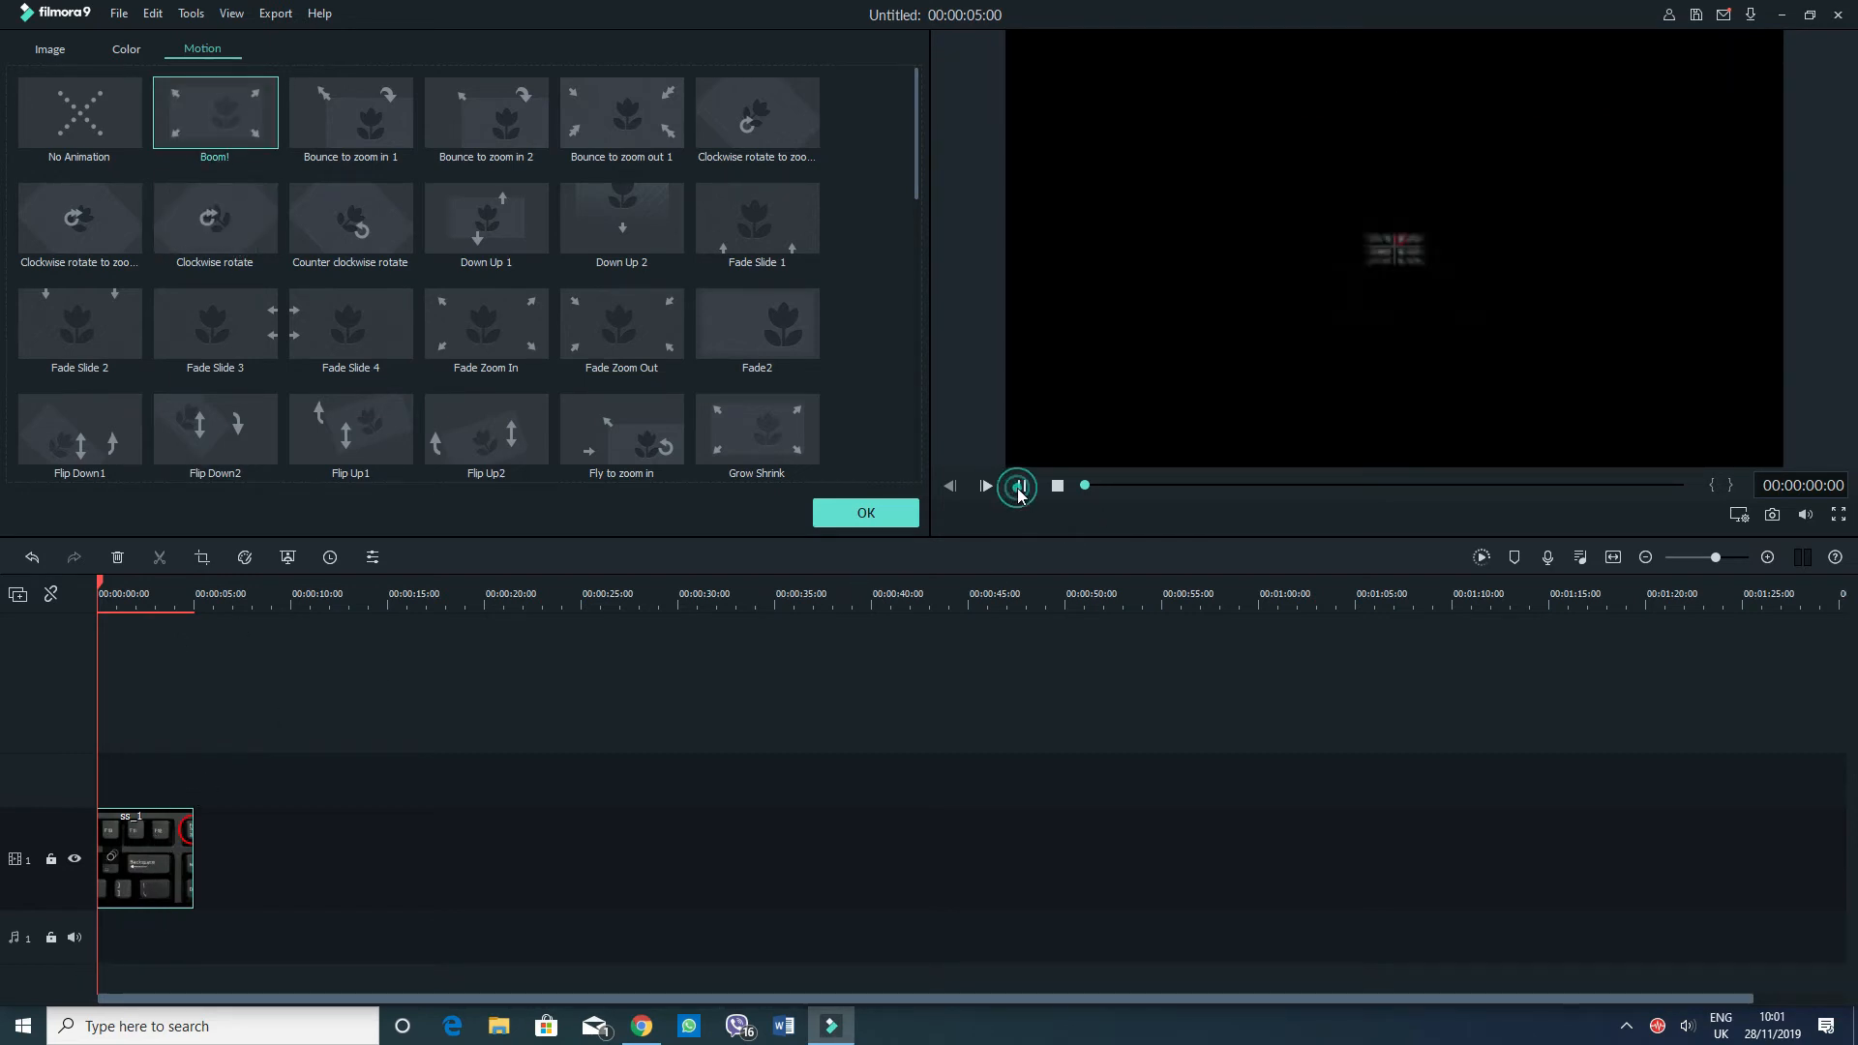
{"action": "left_click", "coordinate": [1016, 484]}
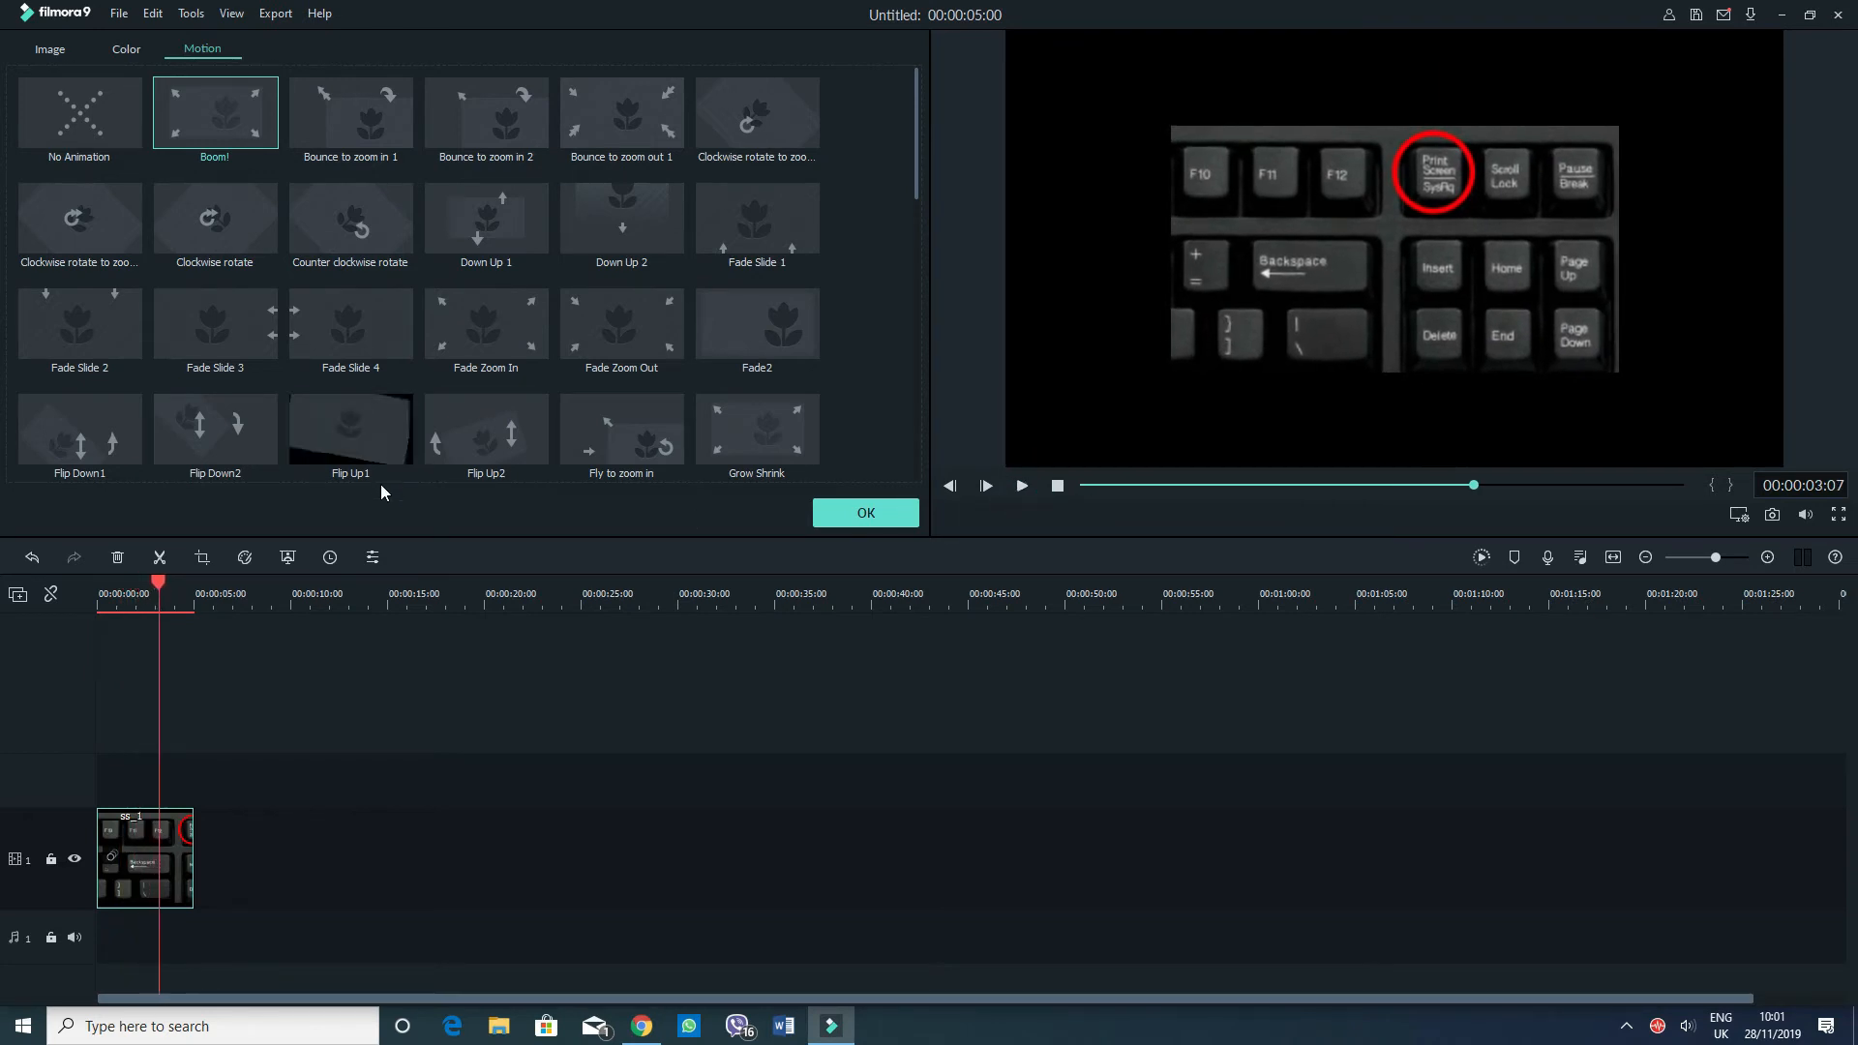
{"action": "left_click", "coordinate": [226, 54]}
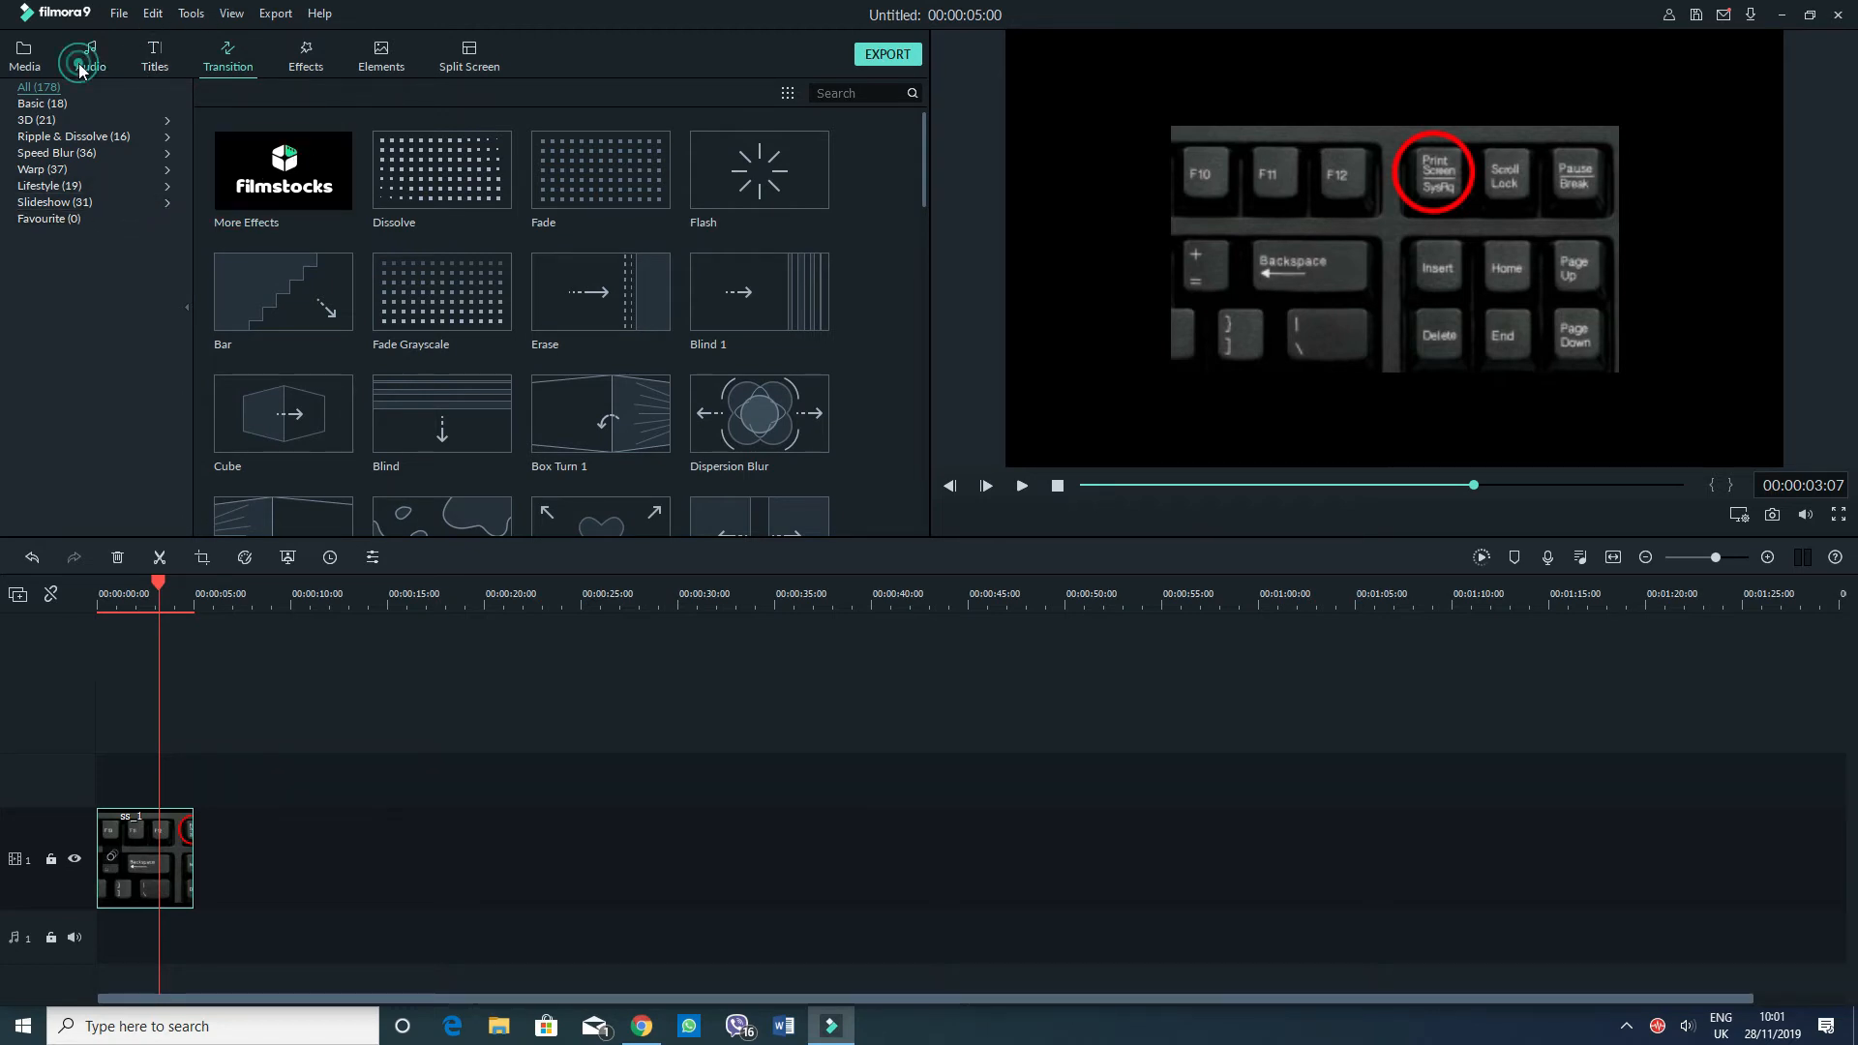
Show the Sound Effect collection and drop Camera Snaps onto the audio track.
{"action": "left_click", "coordinate": [89, 54]}
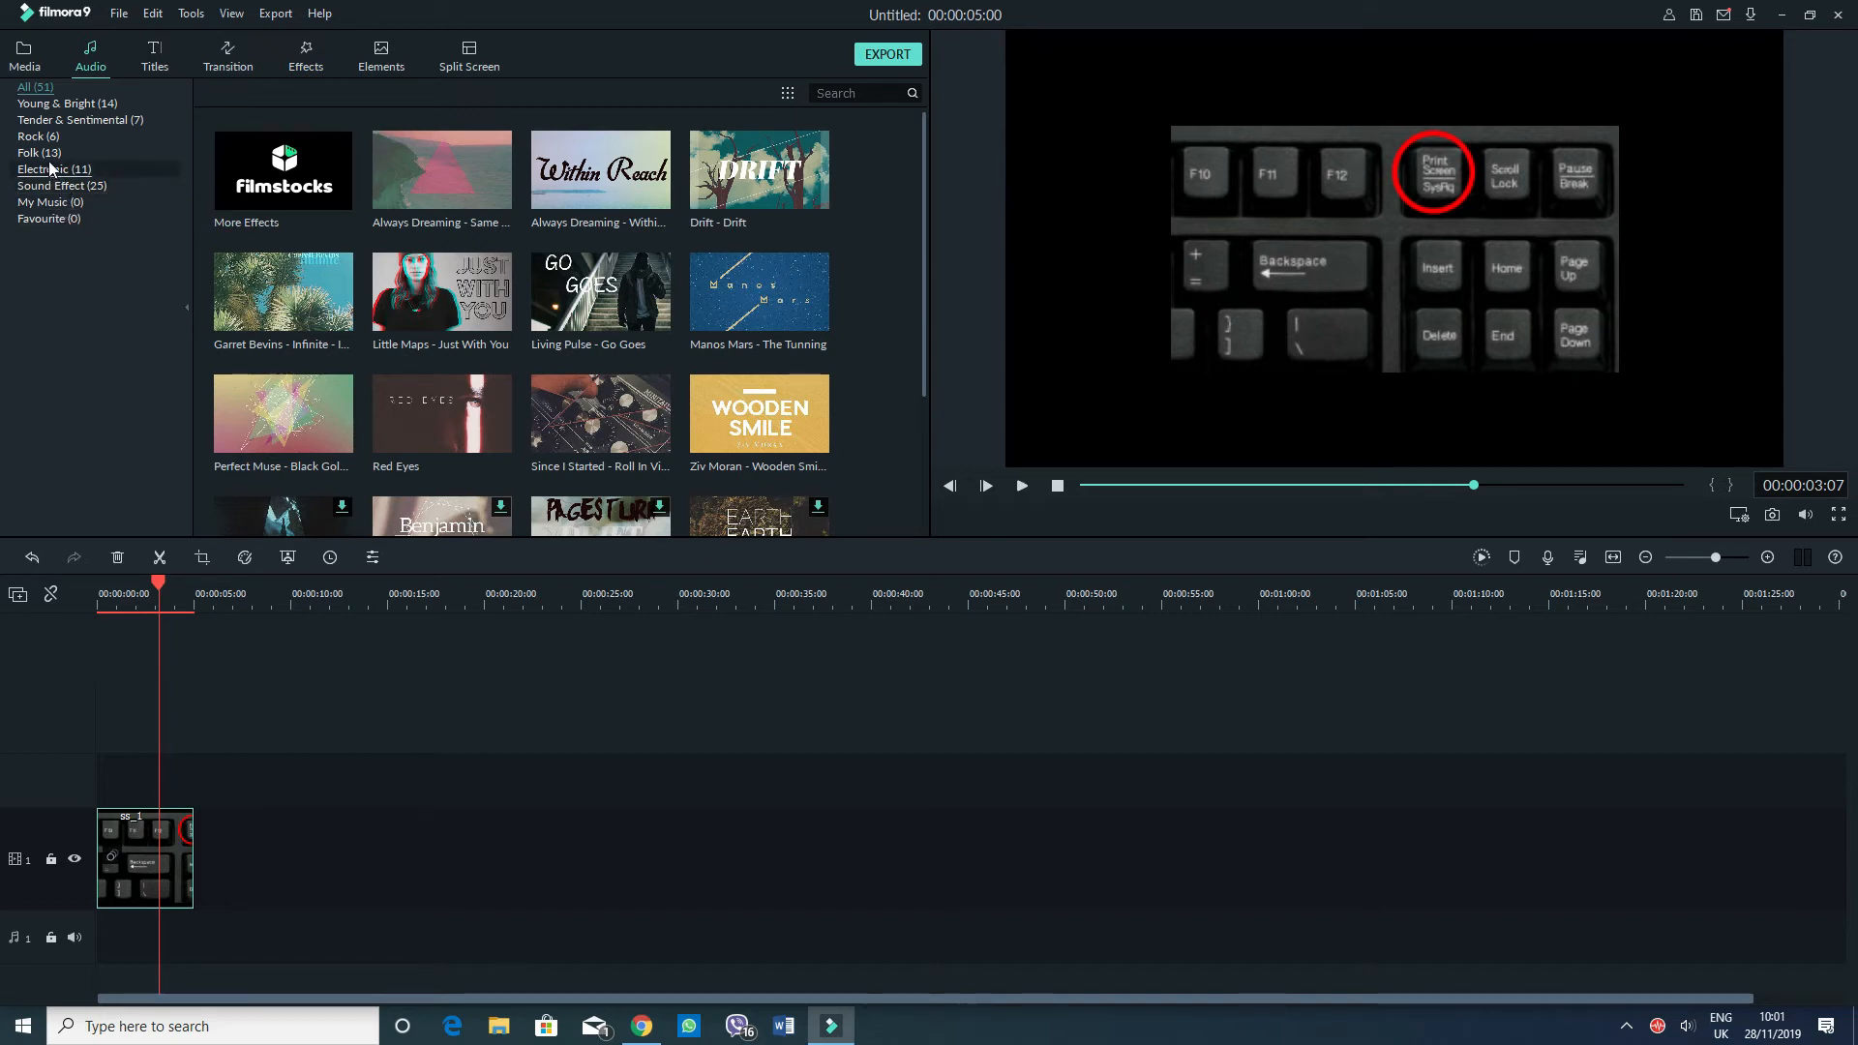
{"action": "left_click", "coordinate": [62, 186]}
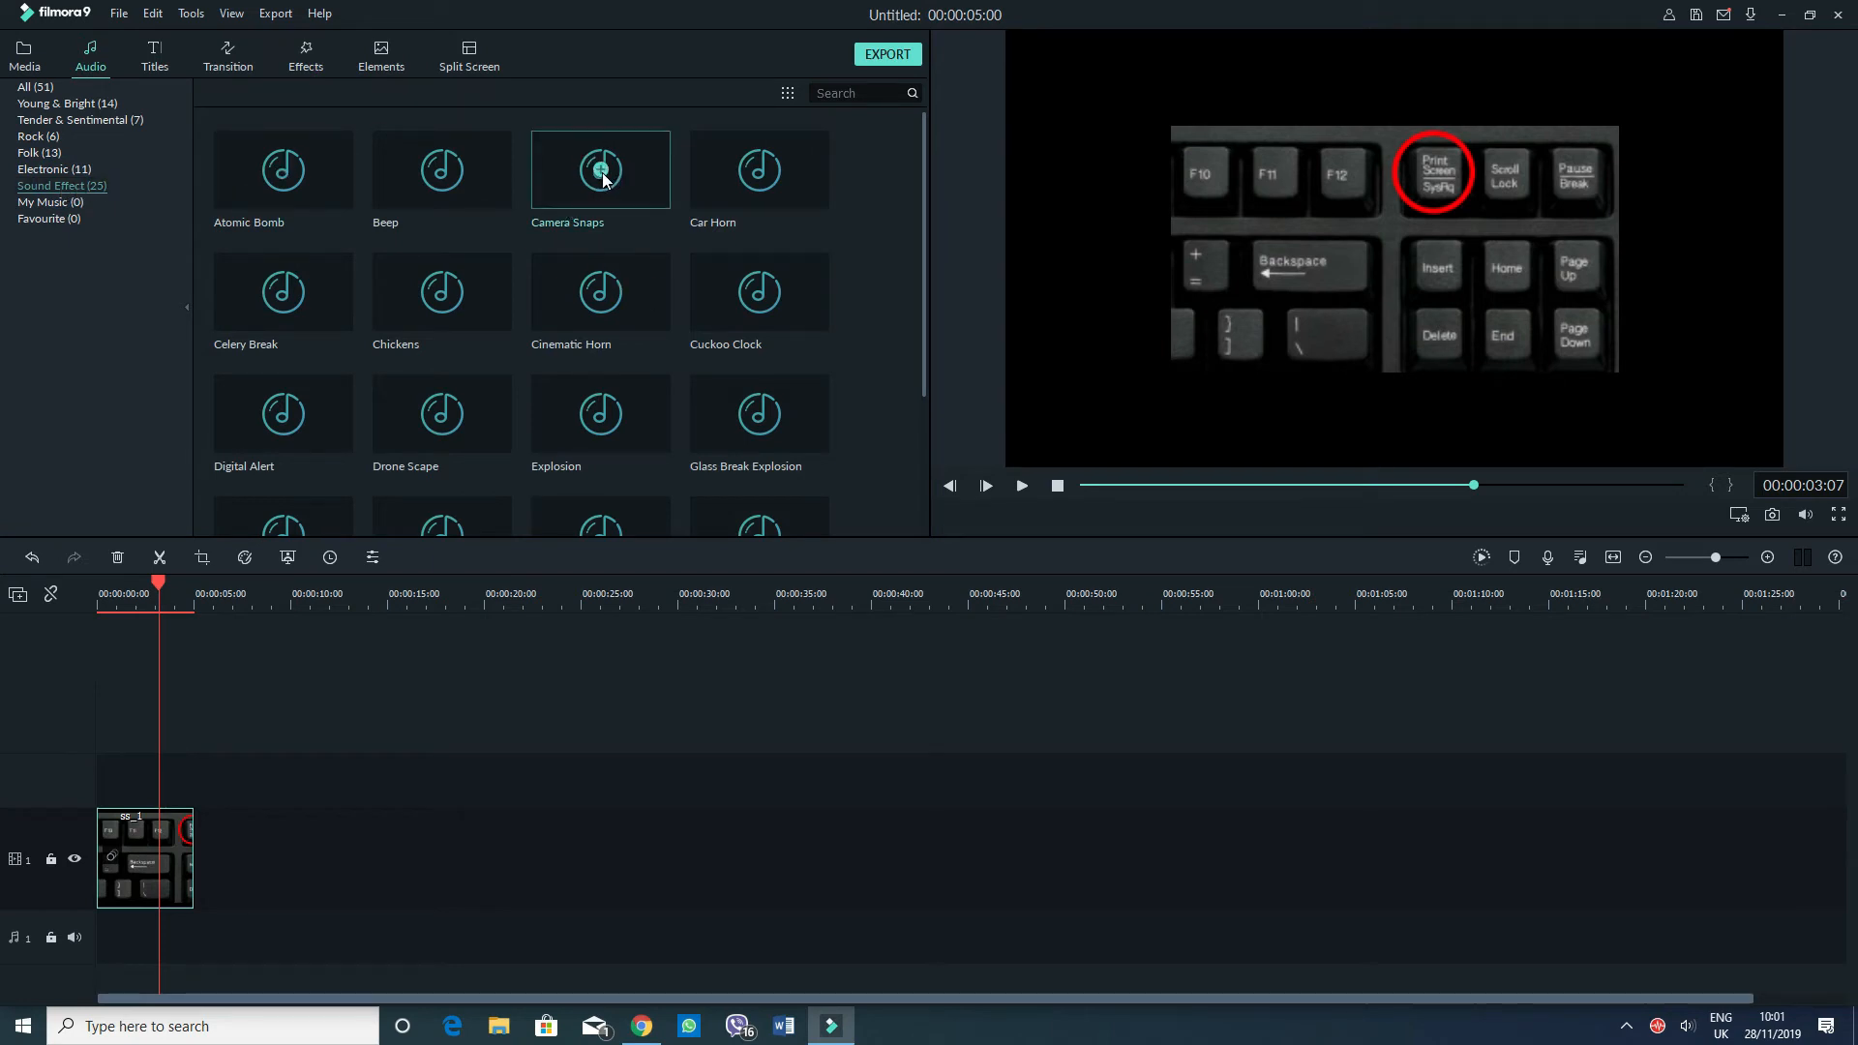
{"action": "left_click_drag", "start_coordinate": [600, 169], "coordinate": [184, 937]}
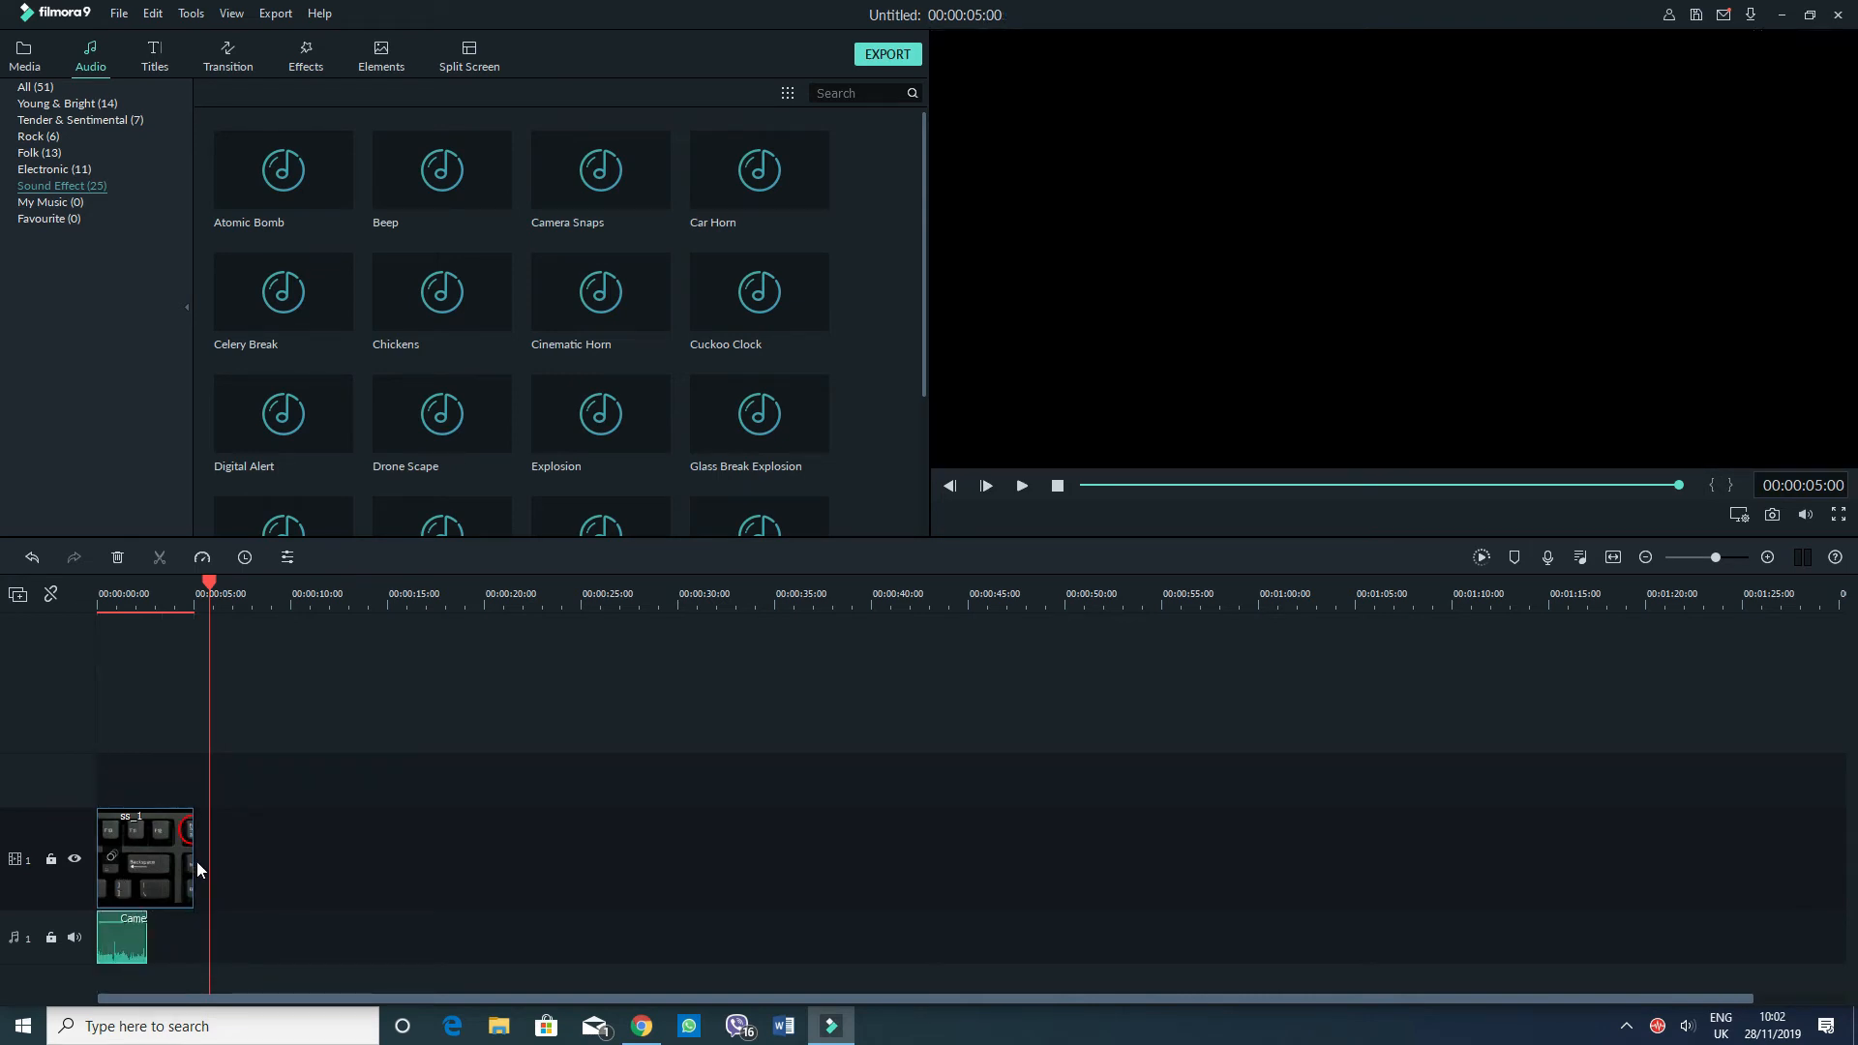
{"action": "mouse_move", "coordinate": [192, 866]}
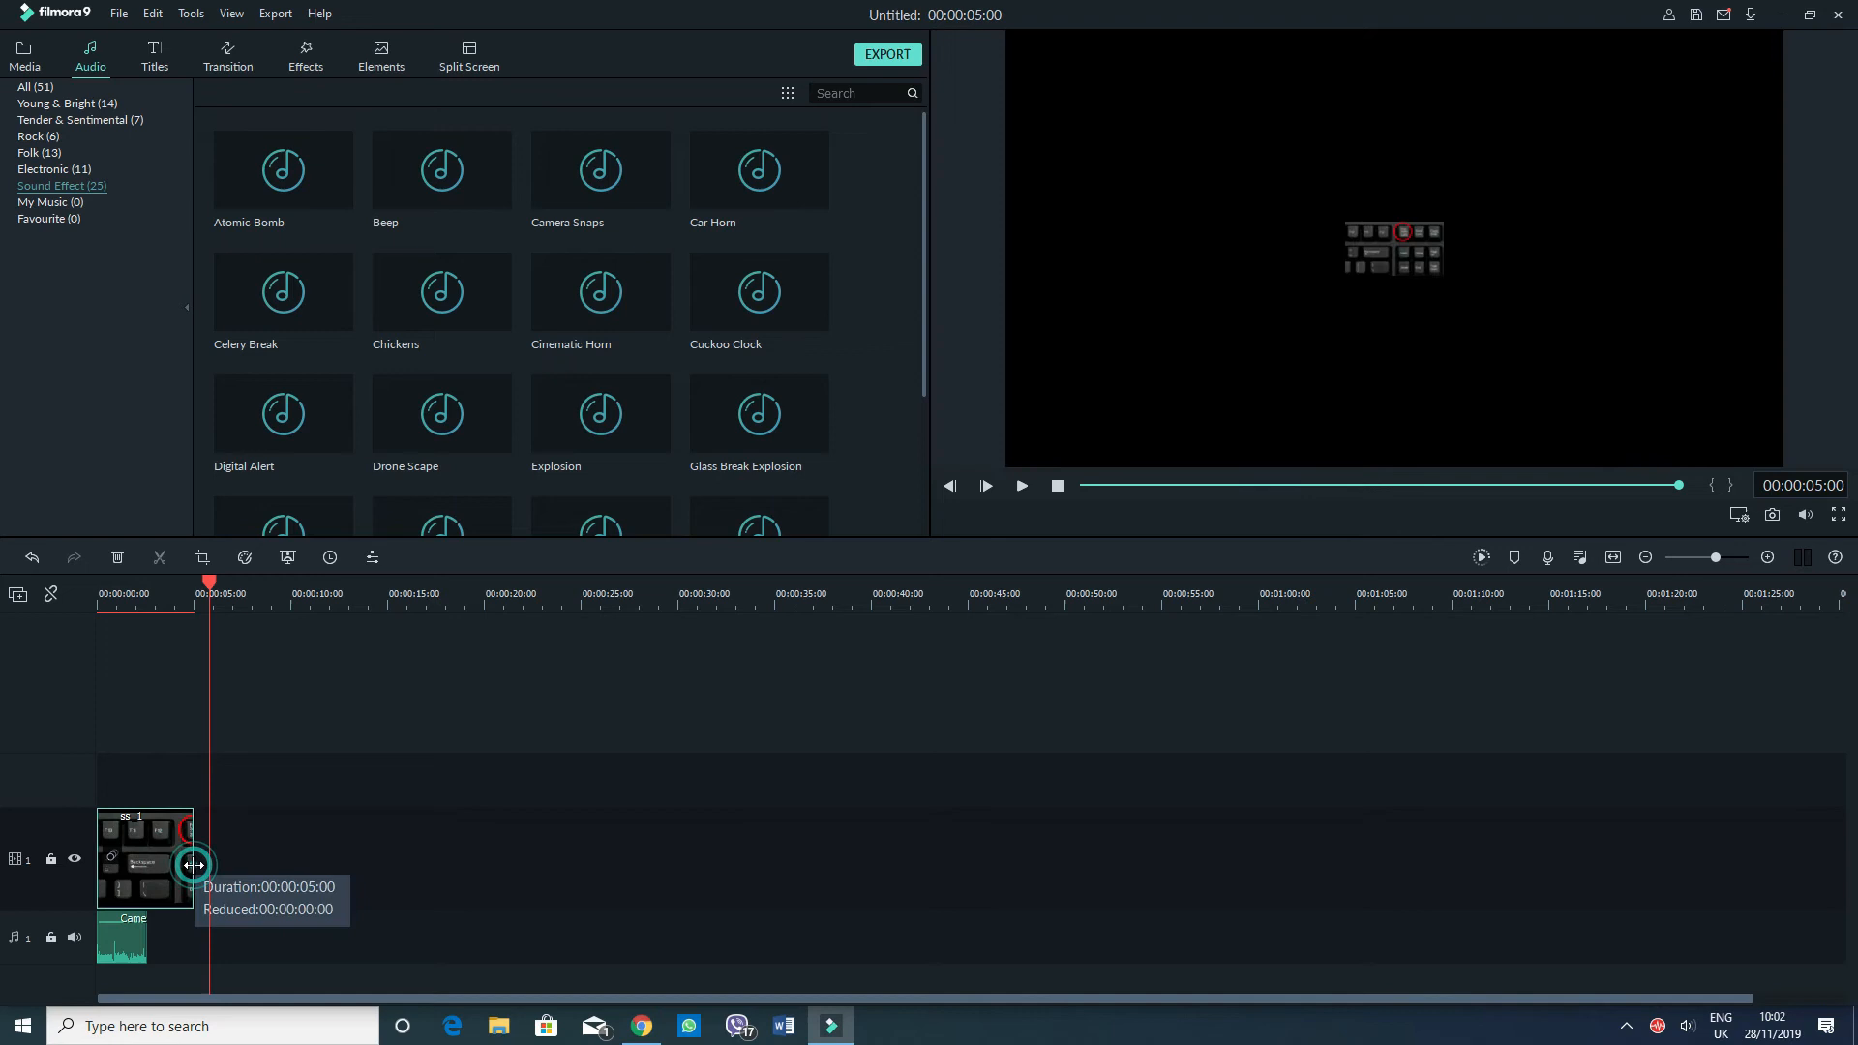
Shorten the ss_1 clip toward the sound's length and preview the timeline playback.
{"action": "left_click_drag", "start_coordinate": [194, 865], "coordinate": [174, 863]}
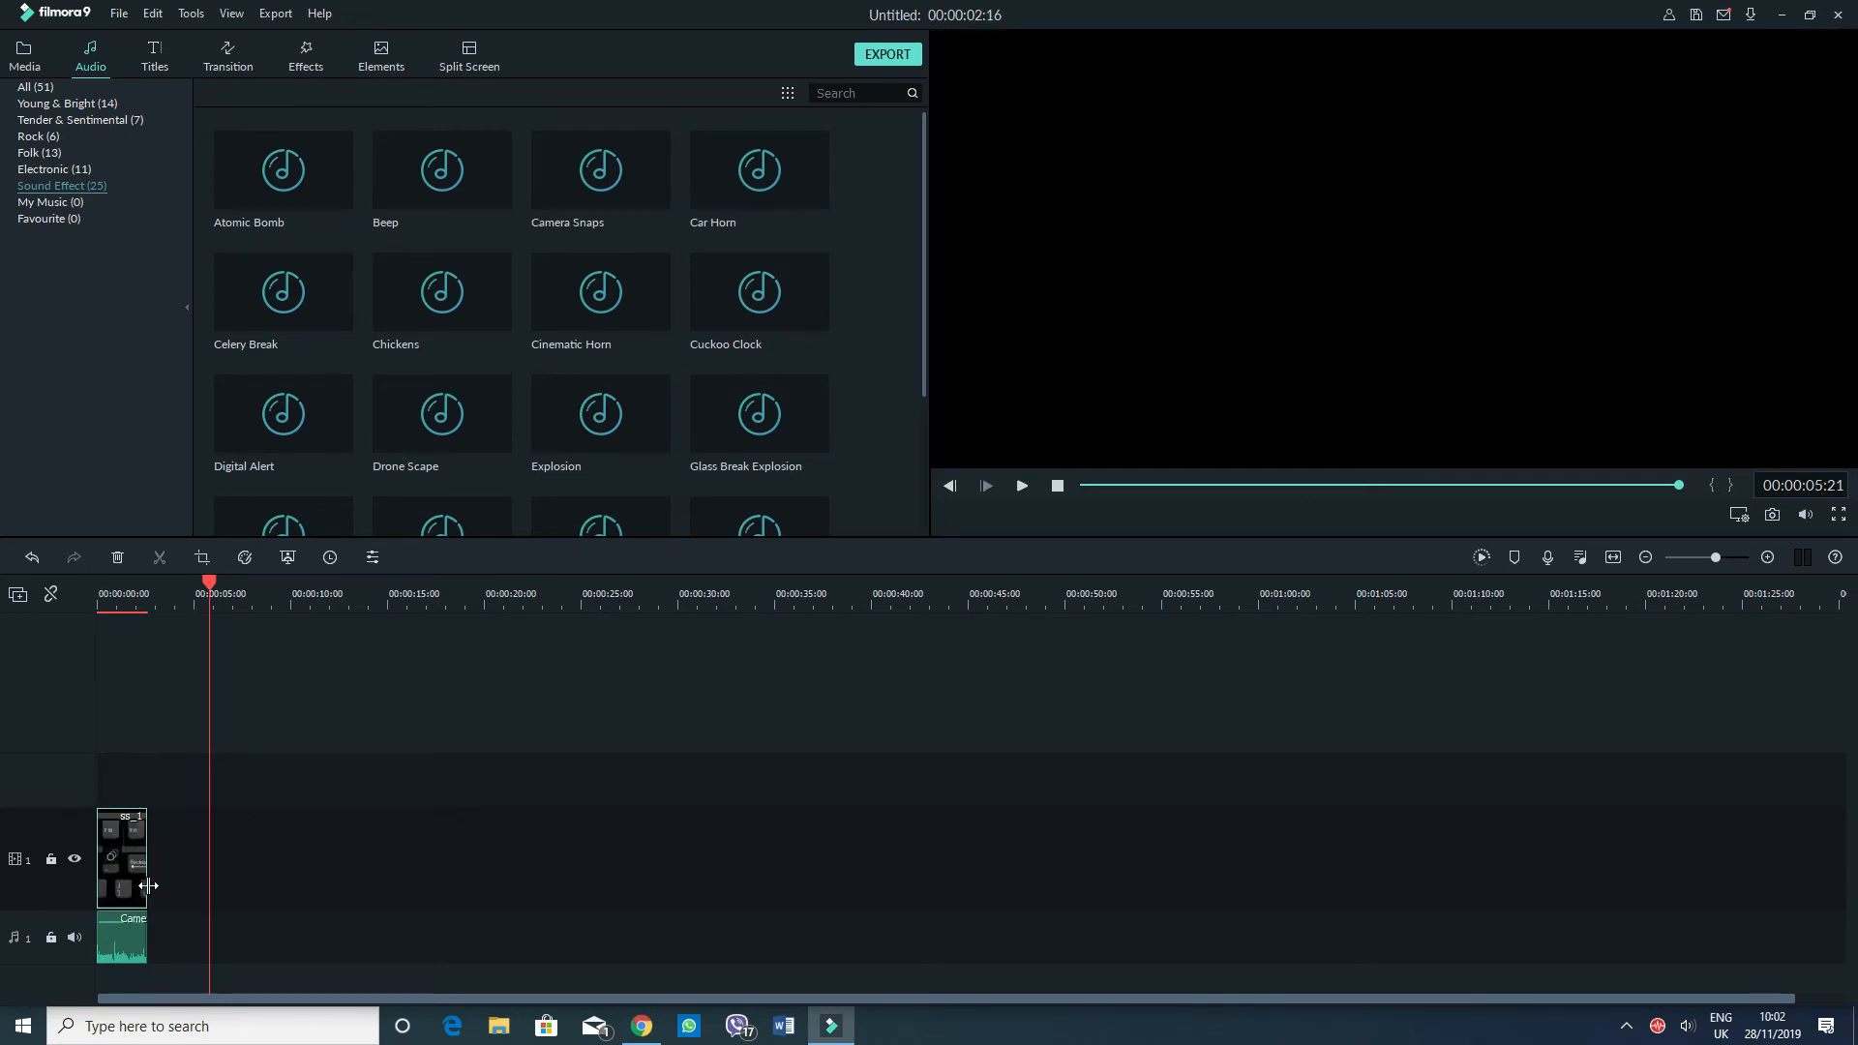
{"action": "mouse_move", "coordinate": [201, 670]}
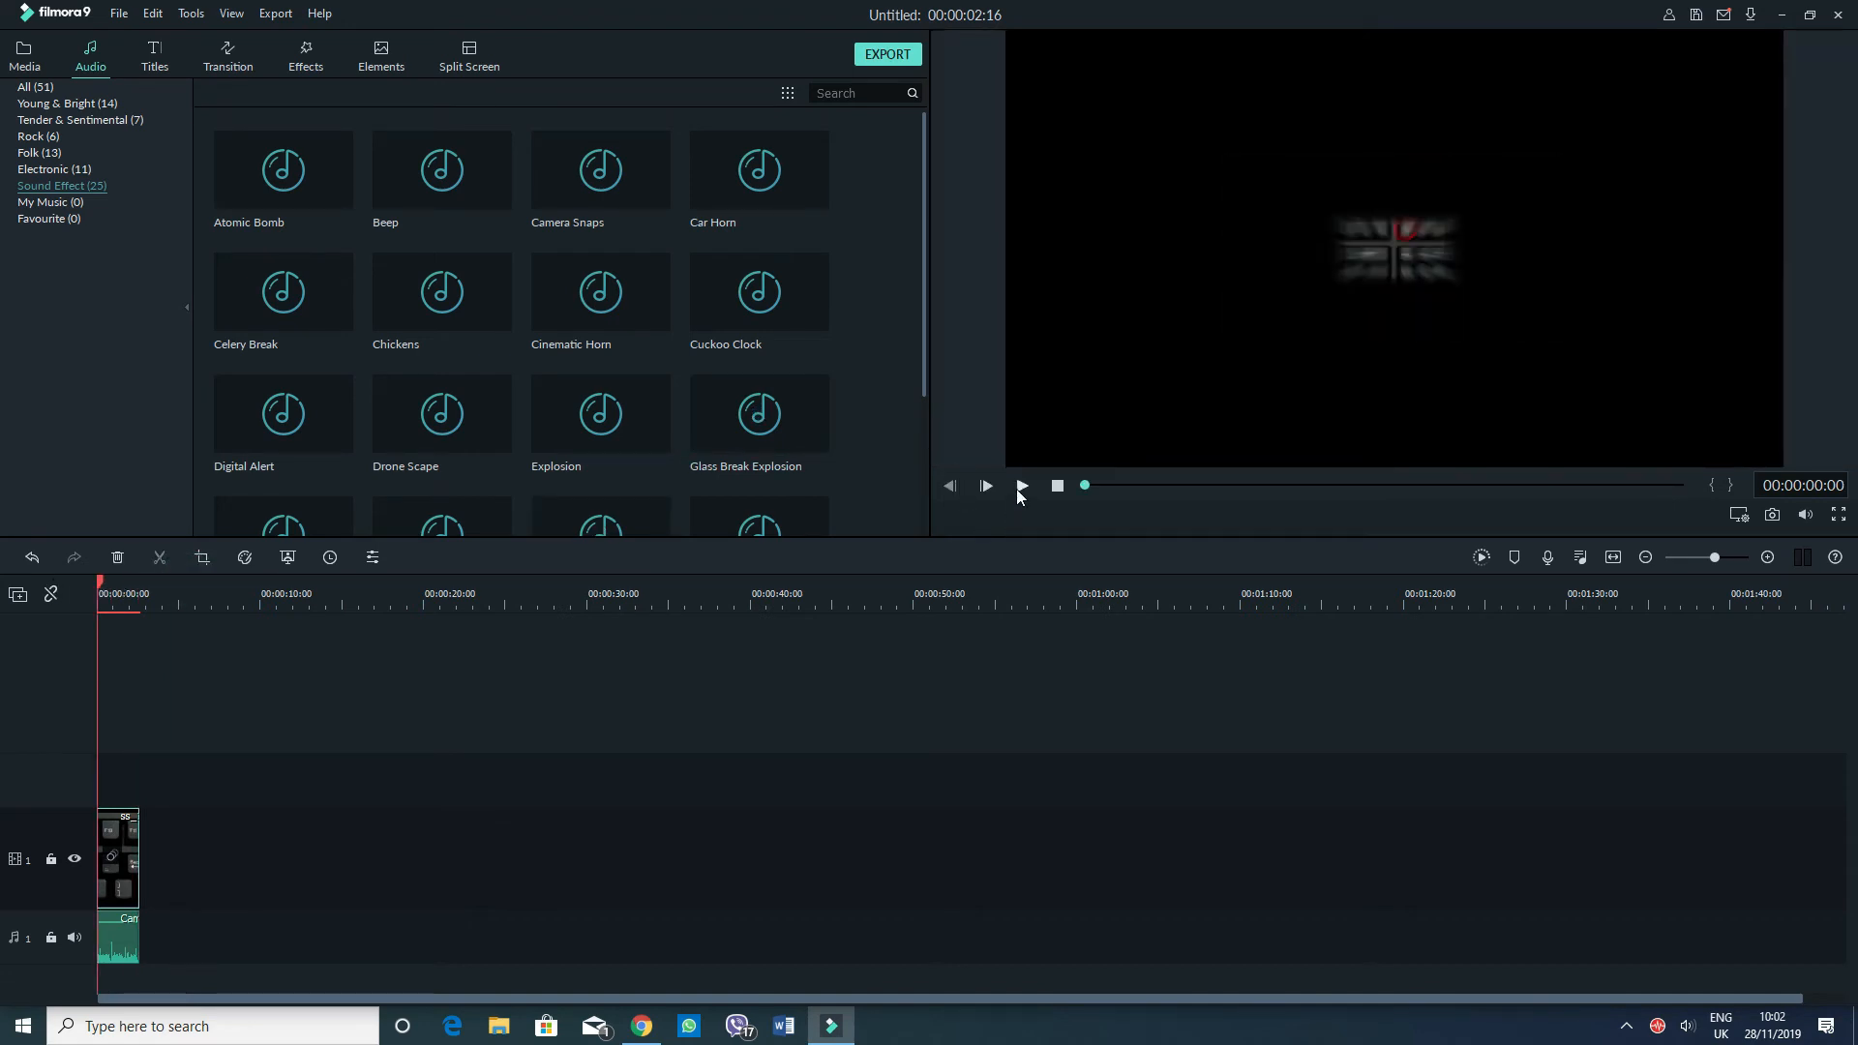
{"action": "left_click", "coordinate": [985, 485]}
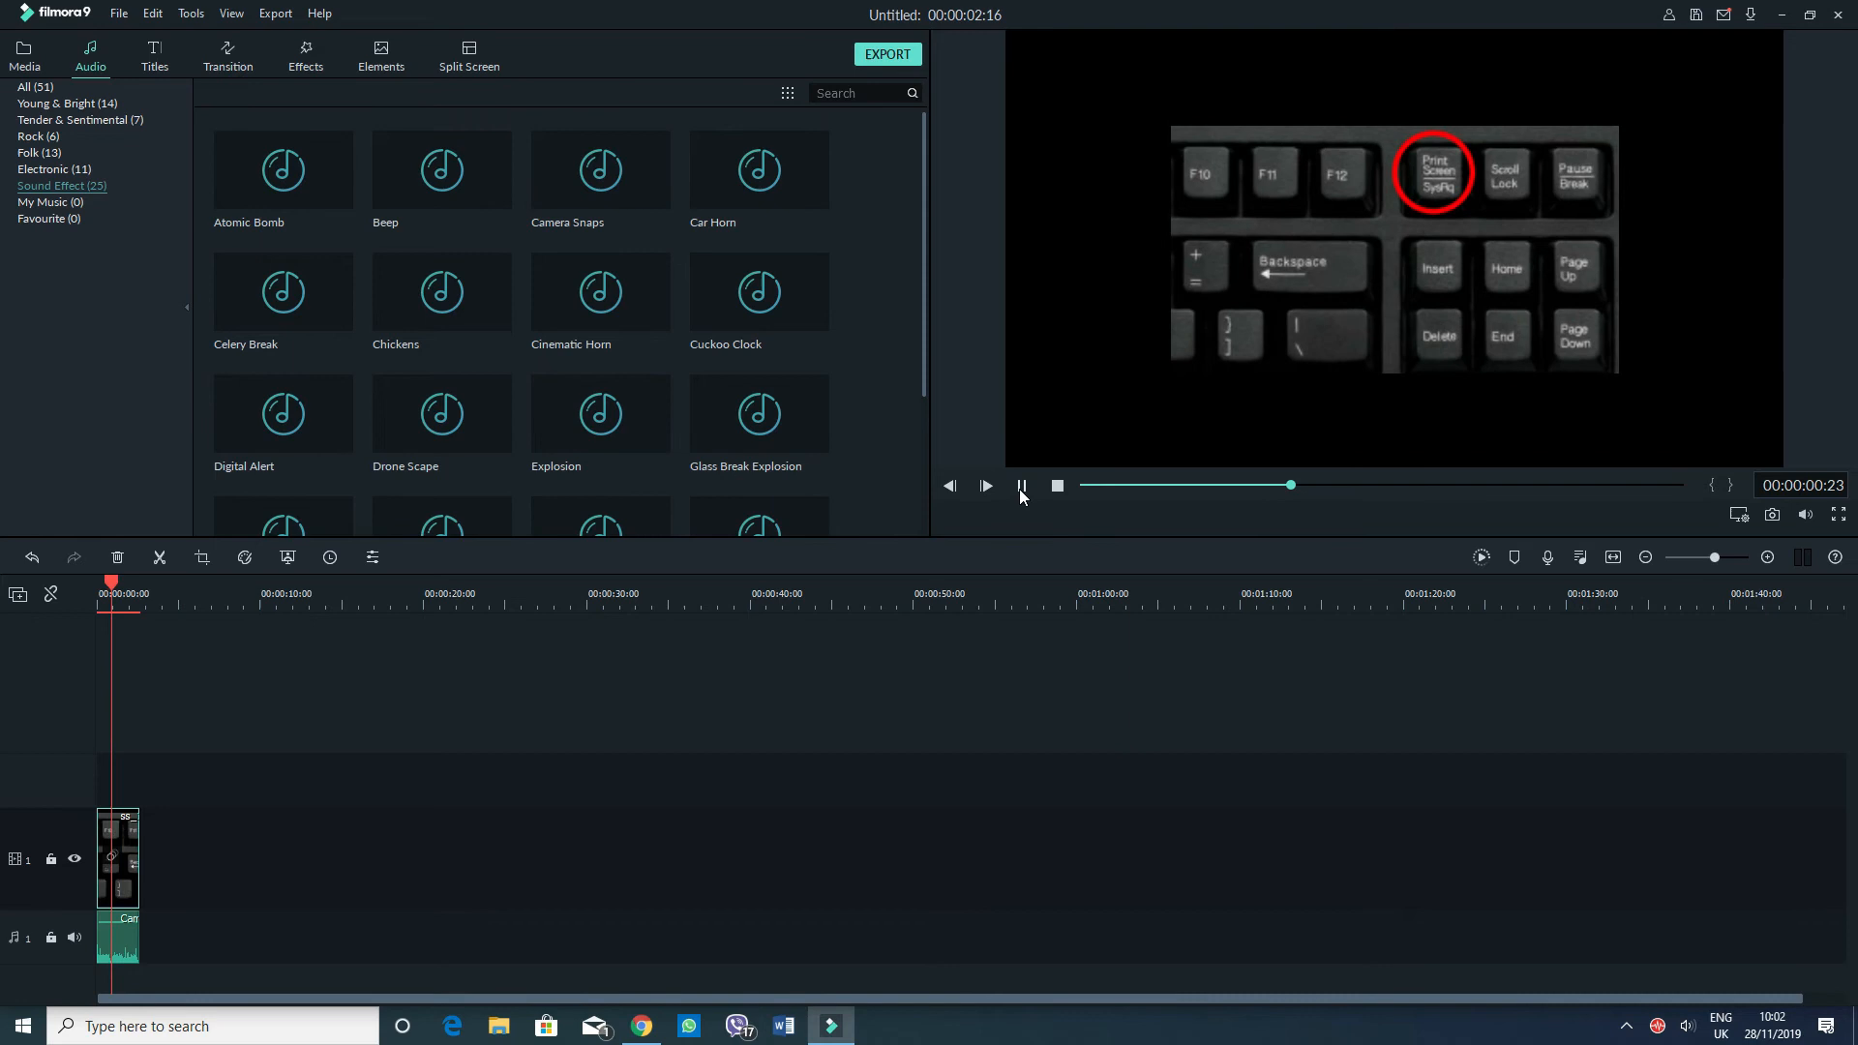
{"action": "left_click", "coordinate": [23, 54]}
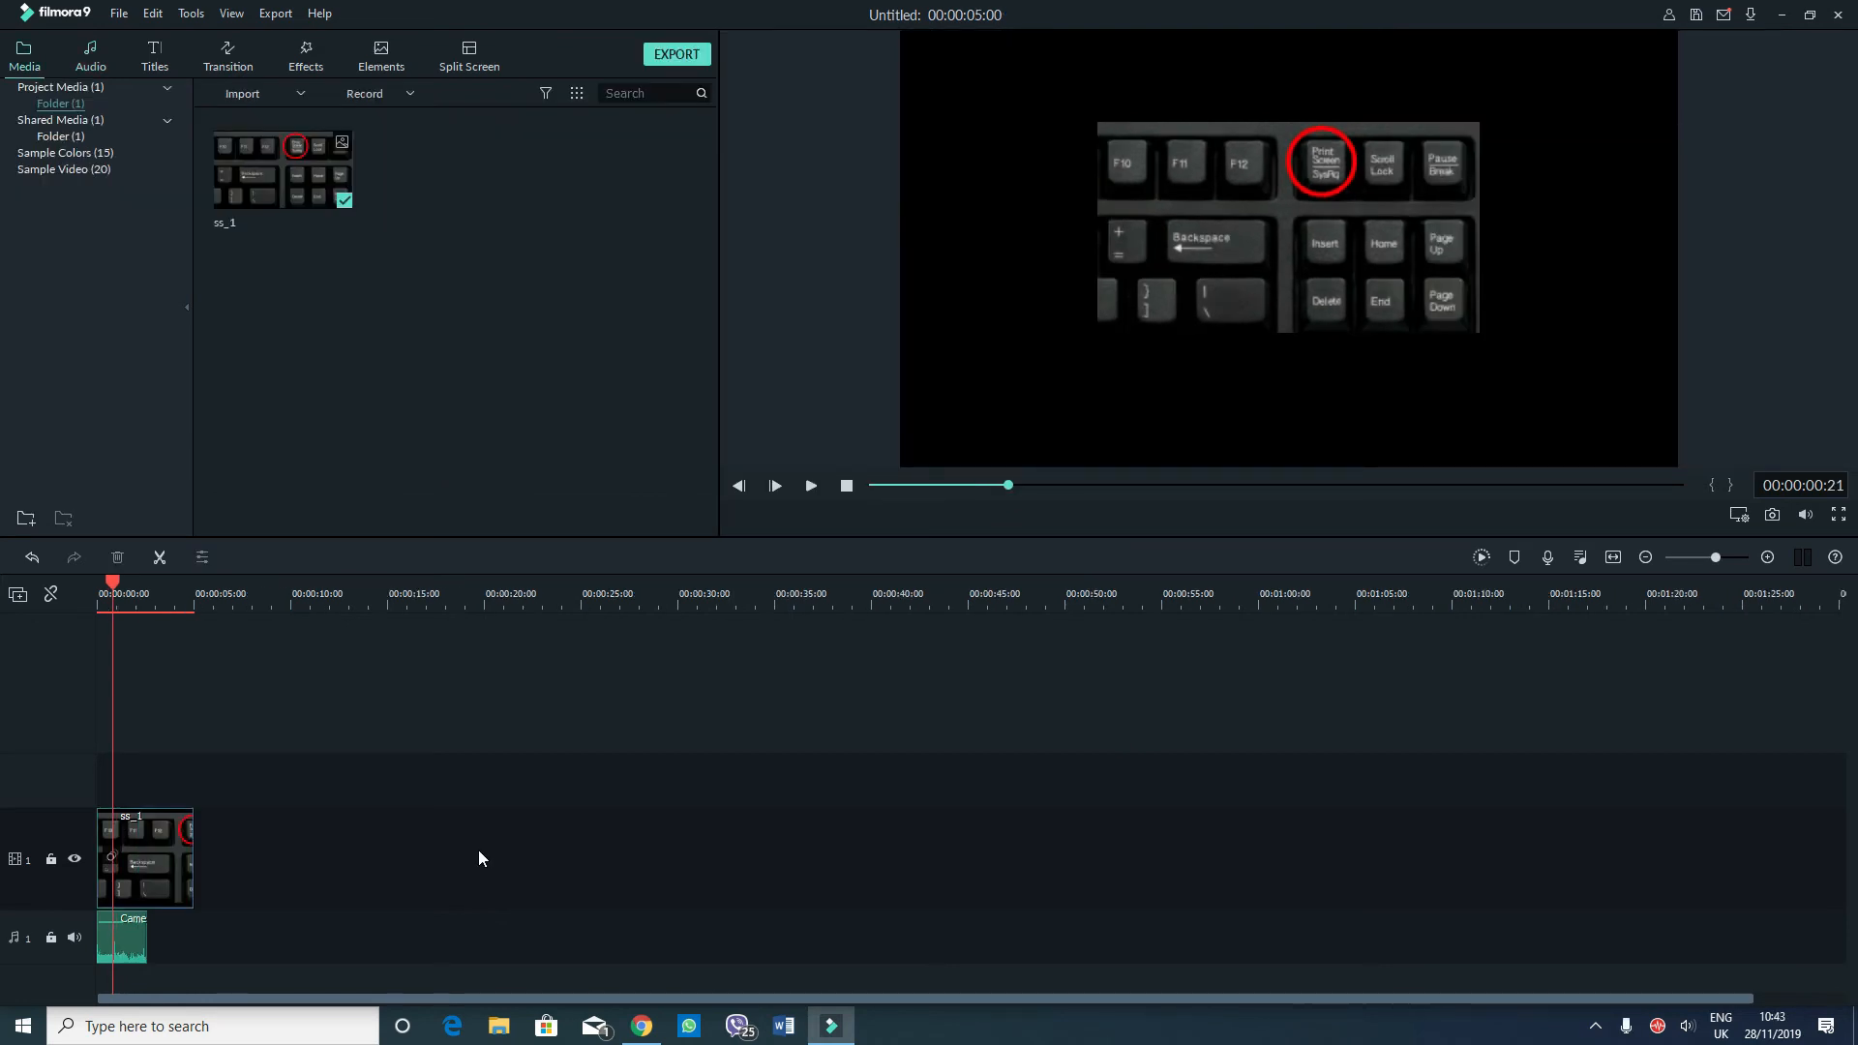
{"action": "mouse_move", "coordinate": [451, 831]}
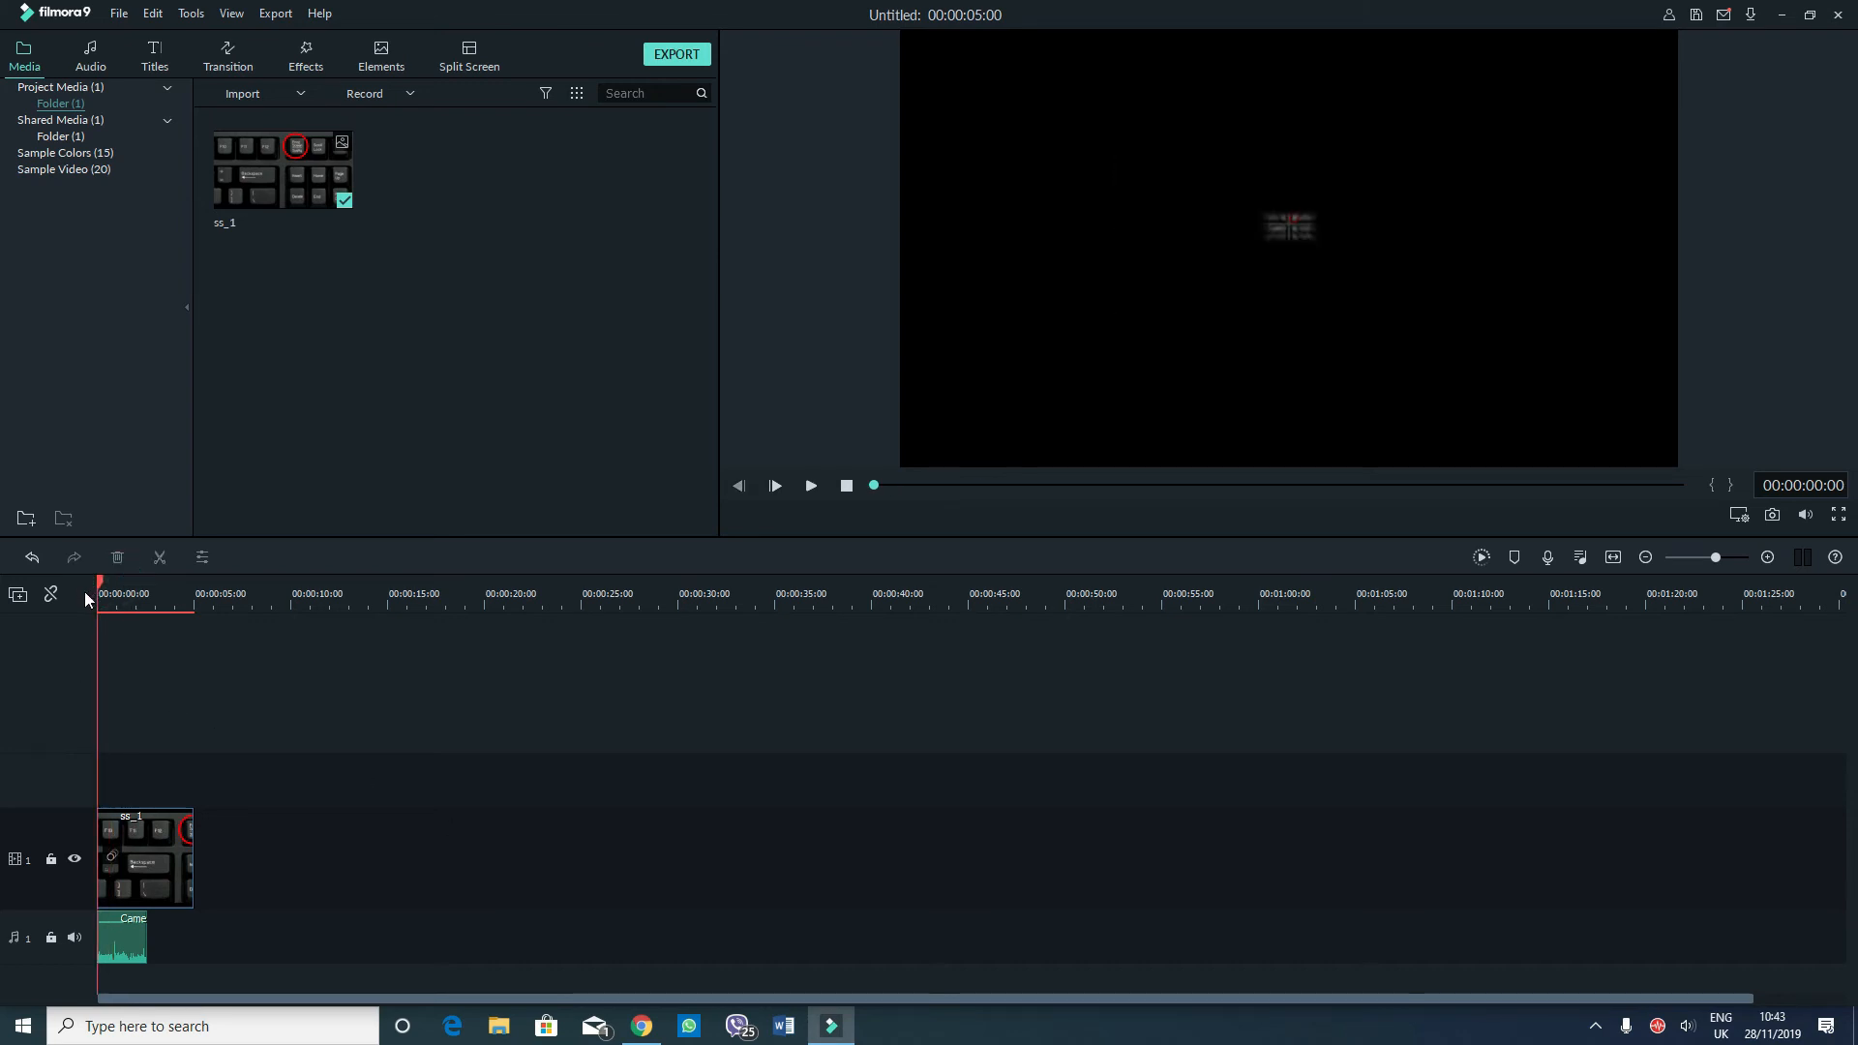
{"action": "left_click", "coordinate": [812, 486]}
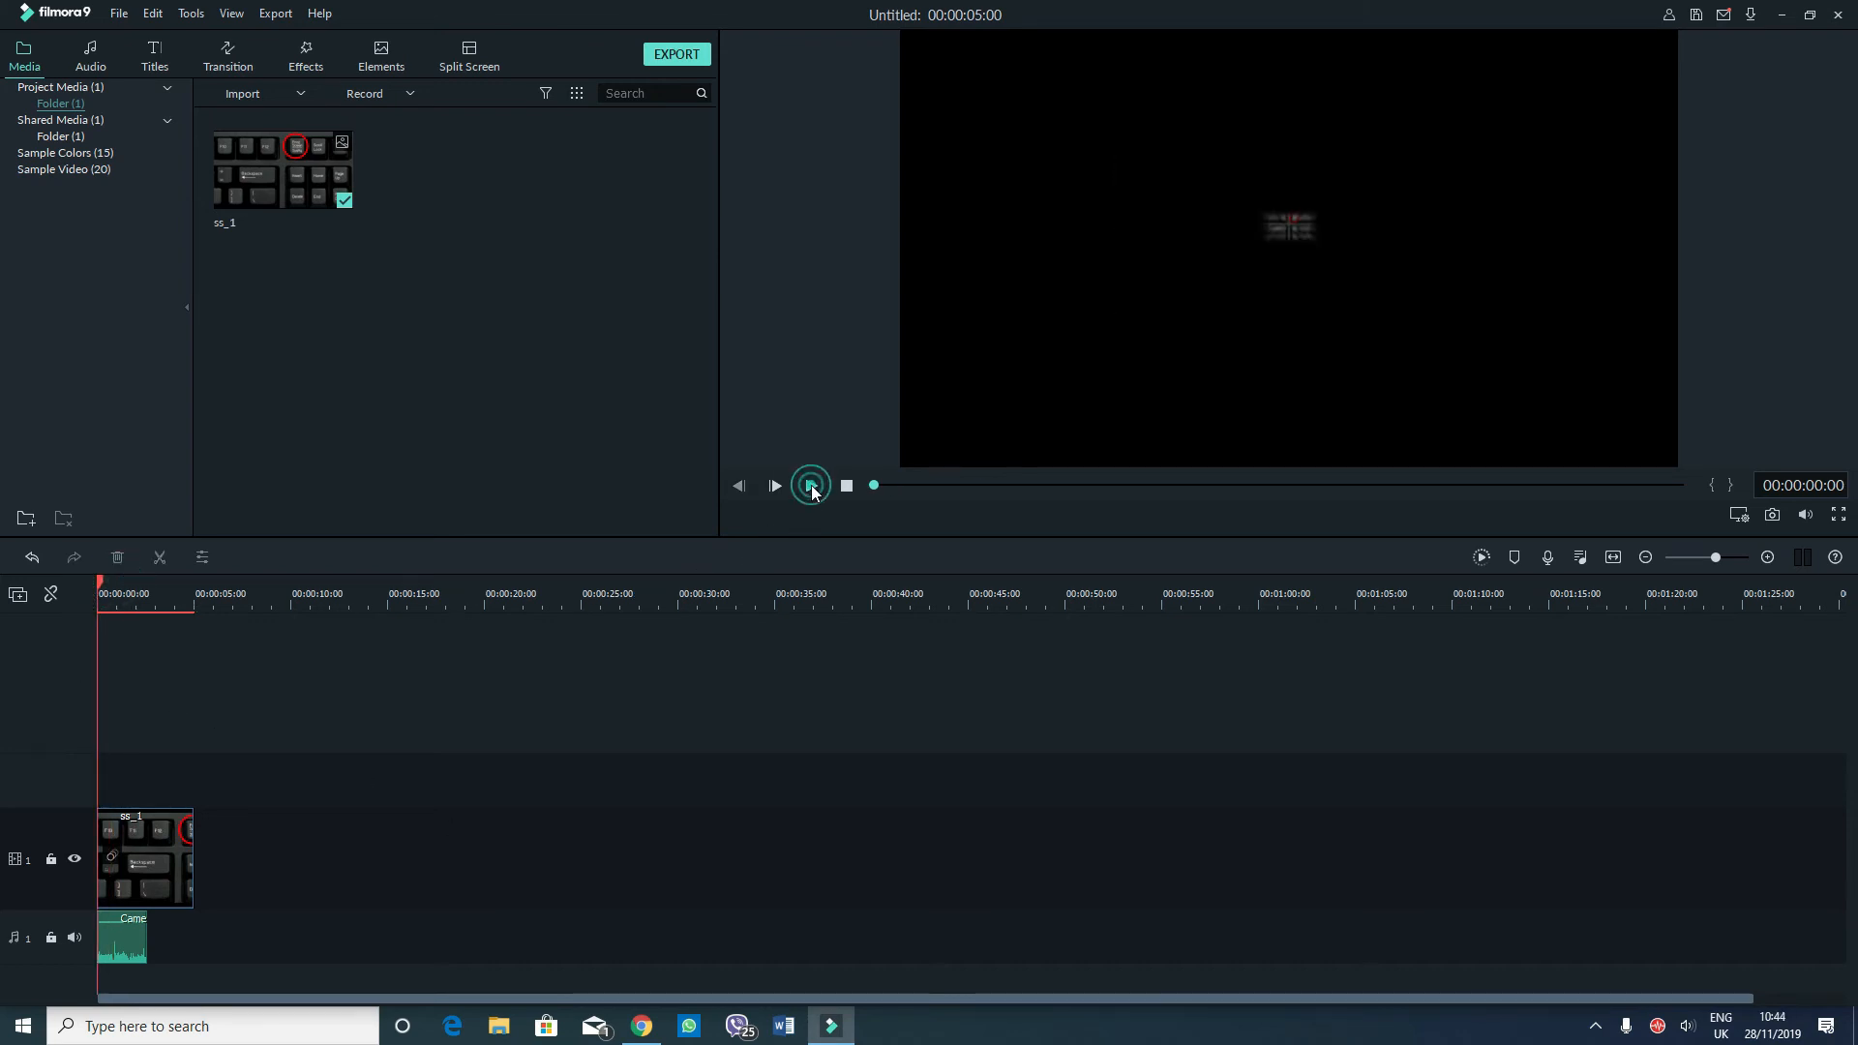
{"action": "left_click", "coordinate": [811, 486]}
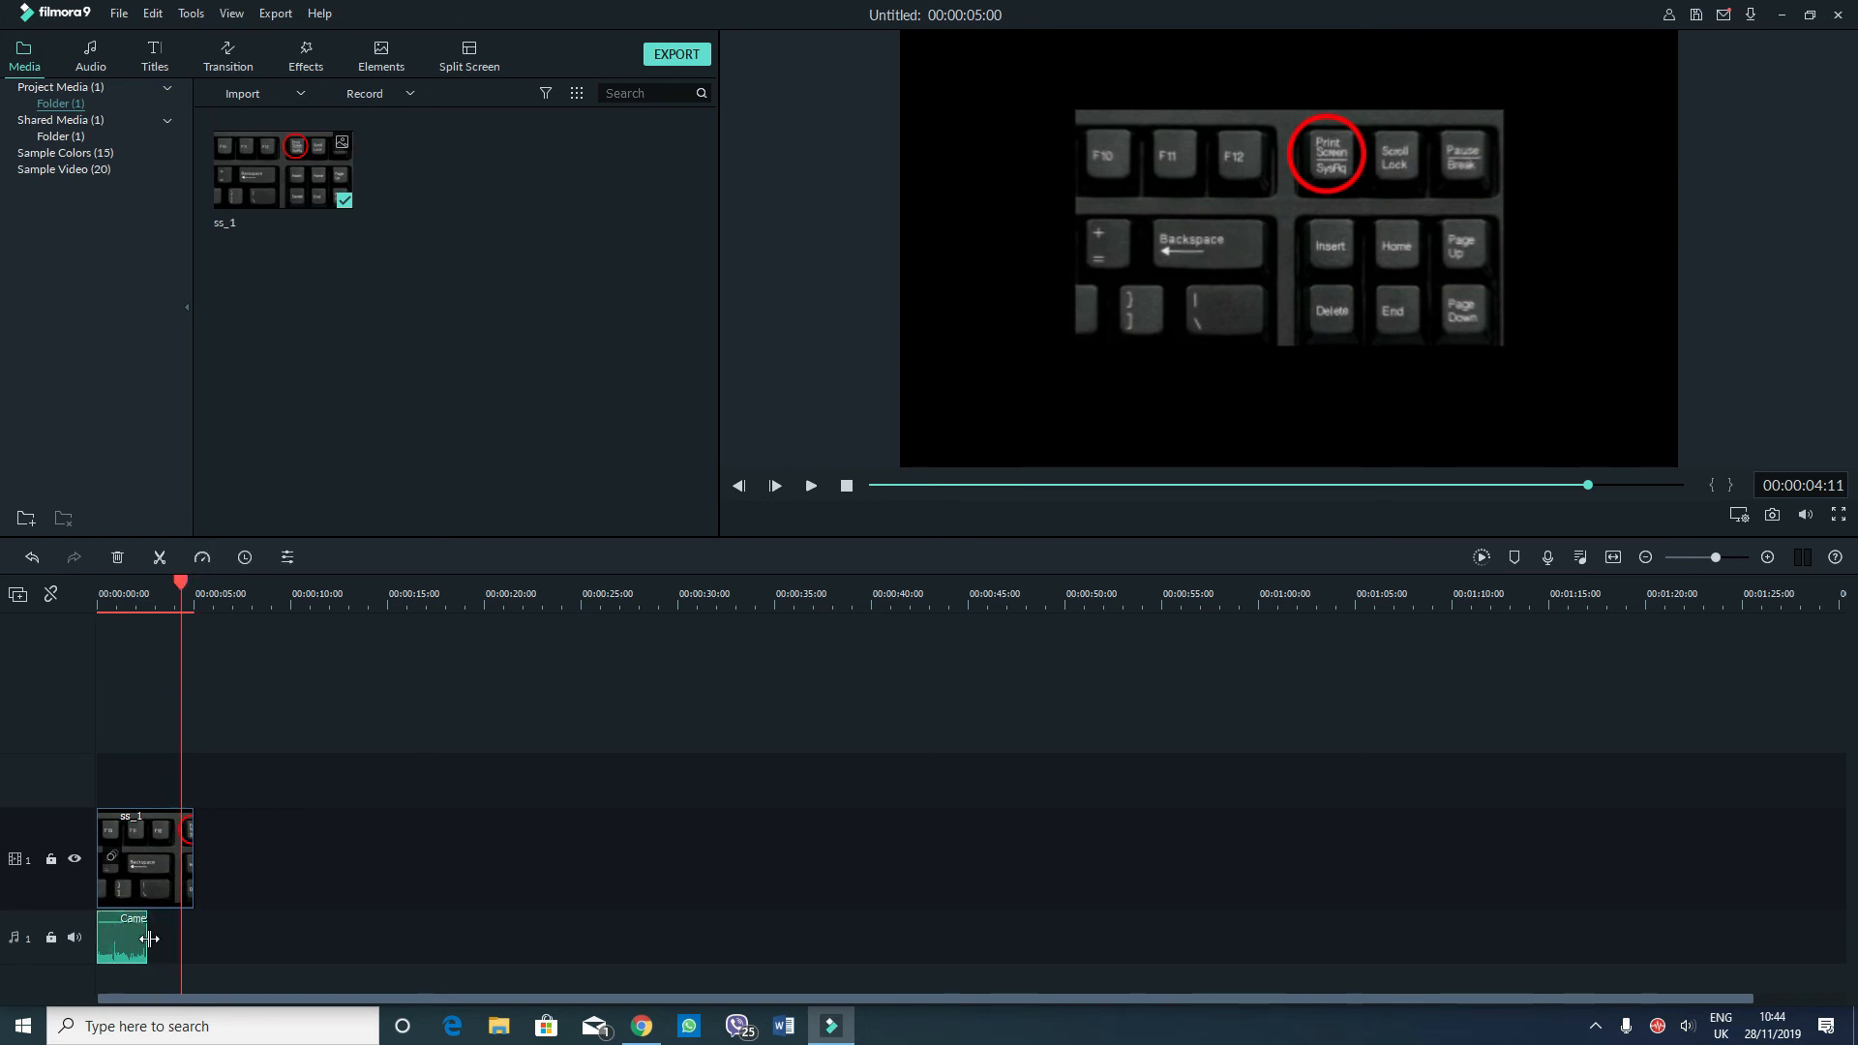
Trim the Camera Snaps sound and ss_1 clip to under a second and preview to the end.
{"action": "left_click_drag", "start_coordinate": [190, 937], "coordinate": [142, 937]}
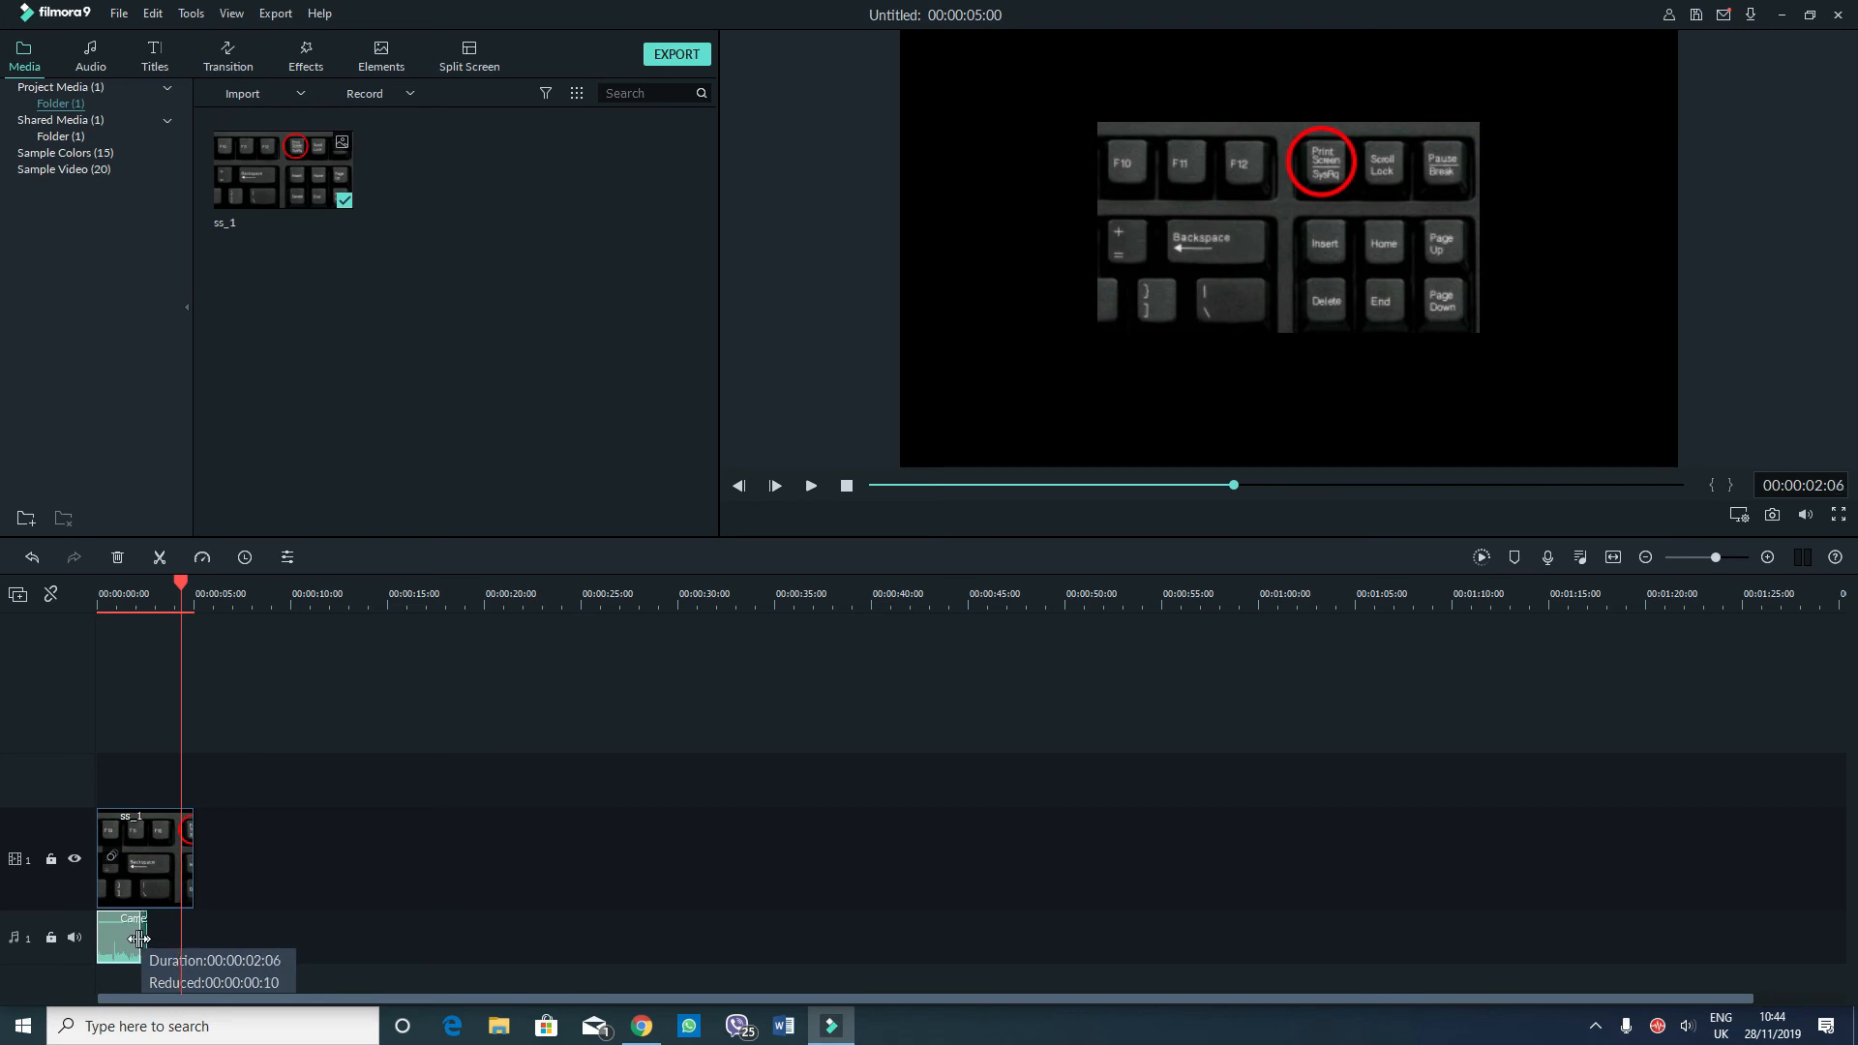
{"action": "left_click_drag", "start_coordinate": [141, 937], "coordinate": [119, 937]}
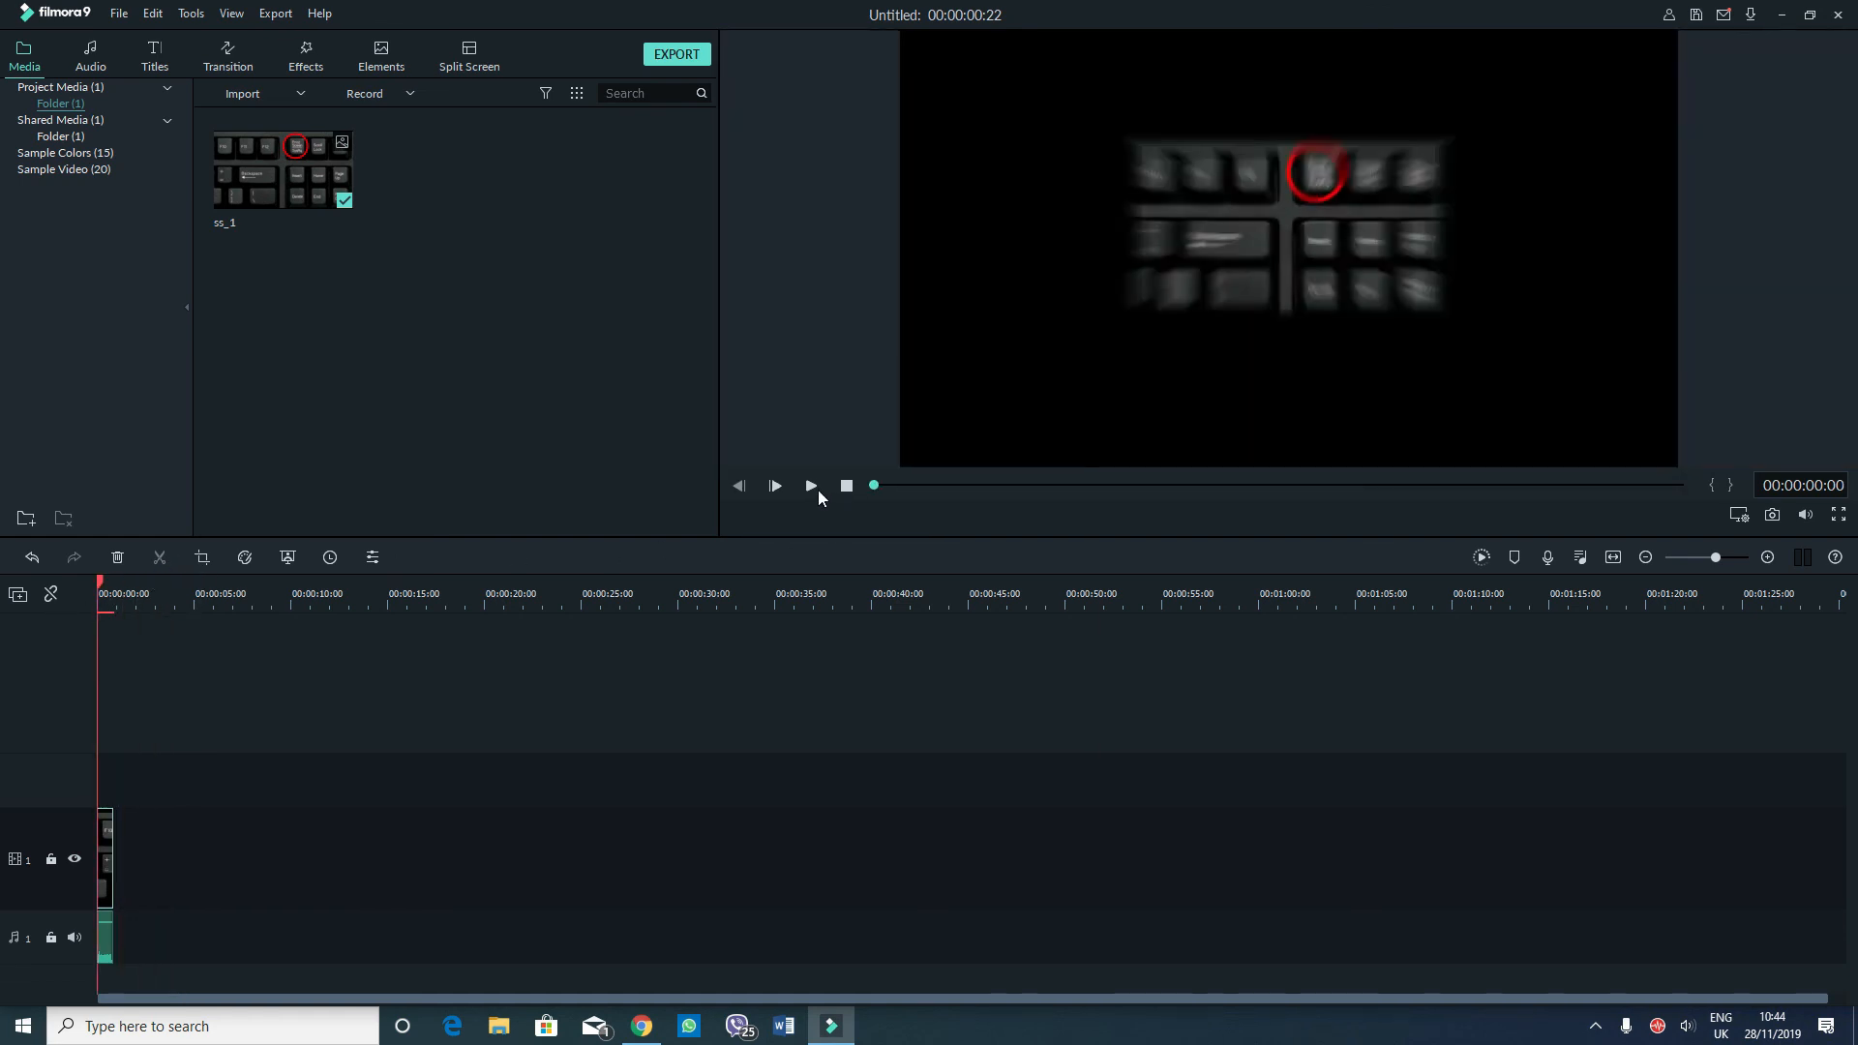
{"action": "left_click", "coordinate": [812, 486]}
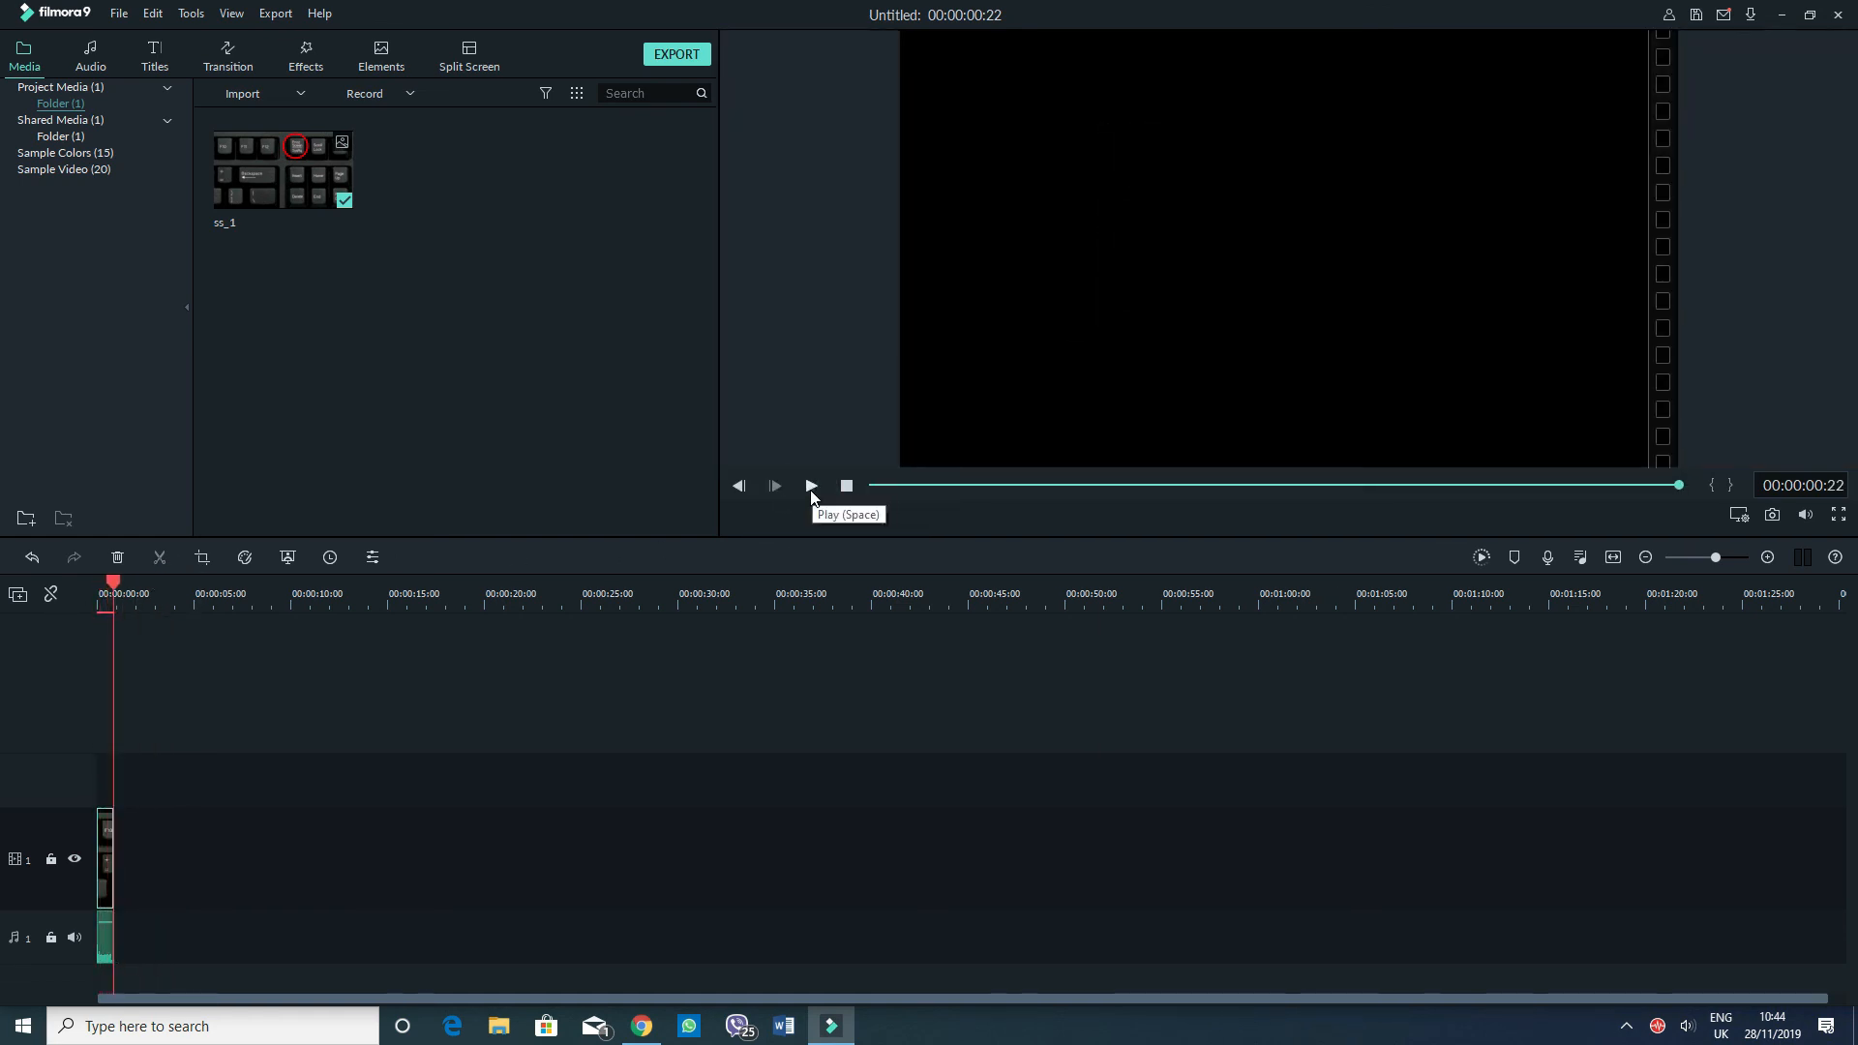